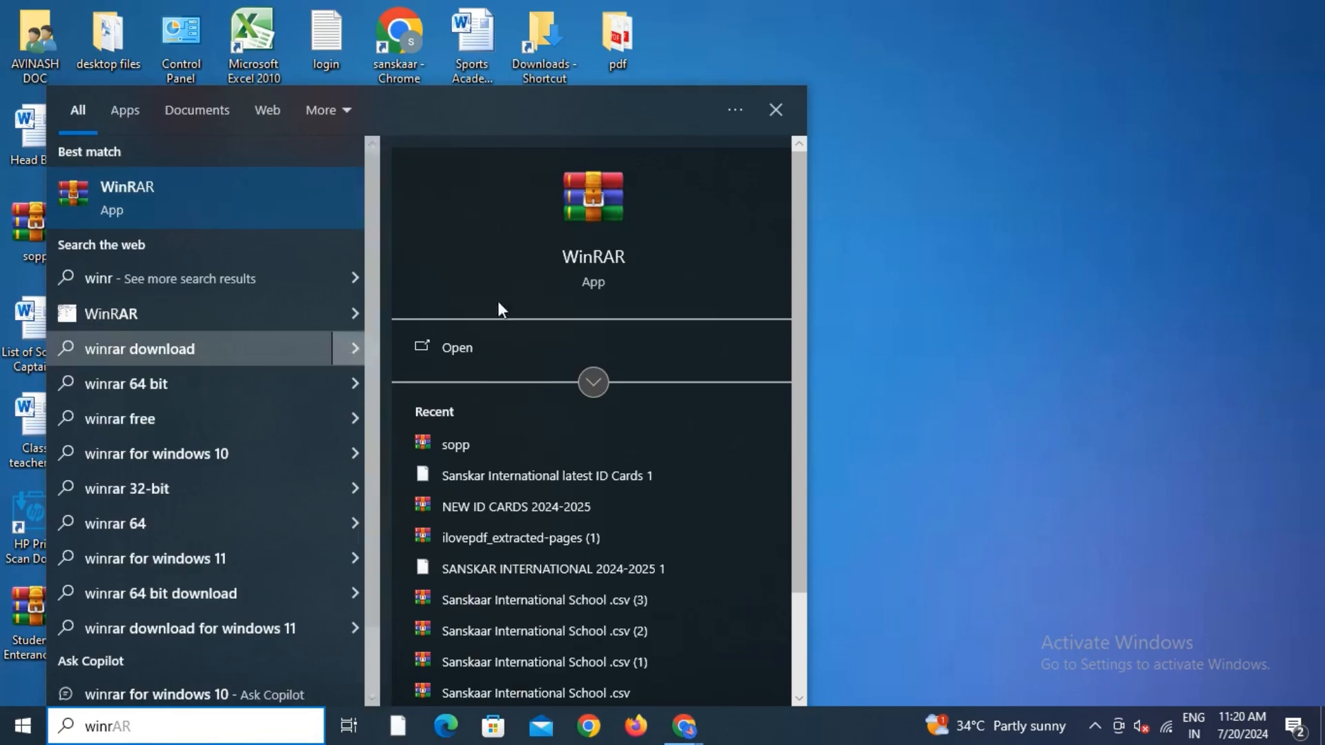
mouse_move(642, 278)
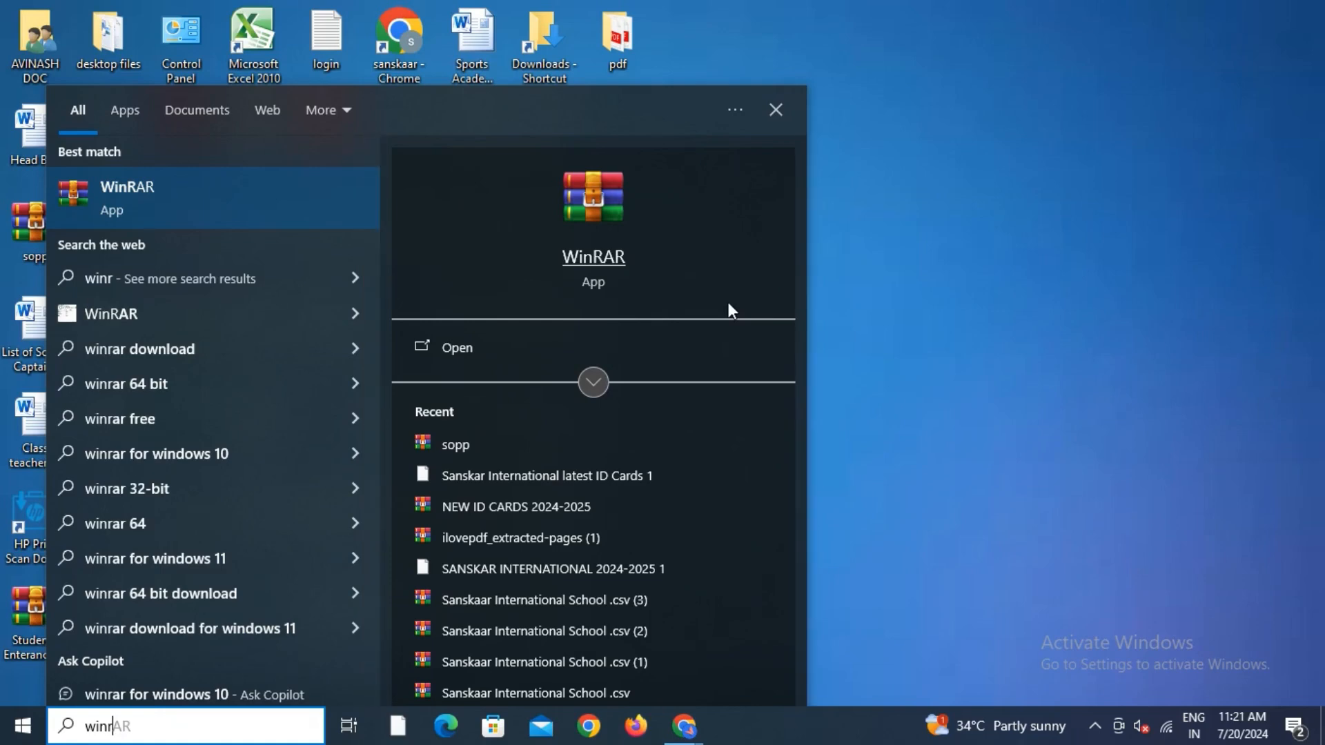
- Dismiss the 'winr' Start search by clicking the pdf folder on the desktop
click(774, 110)
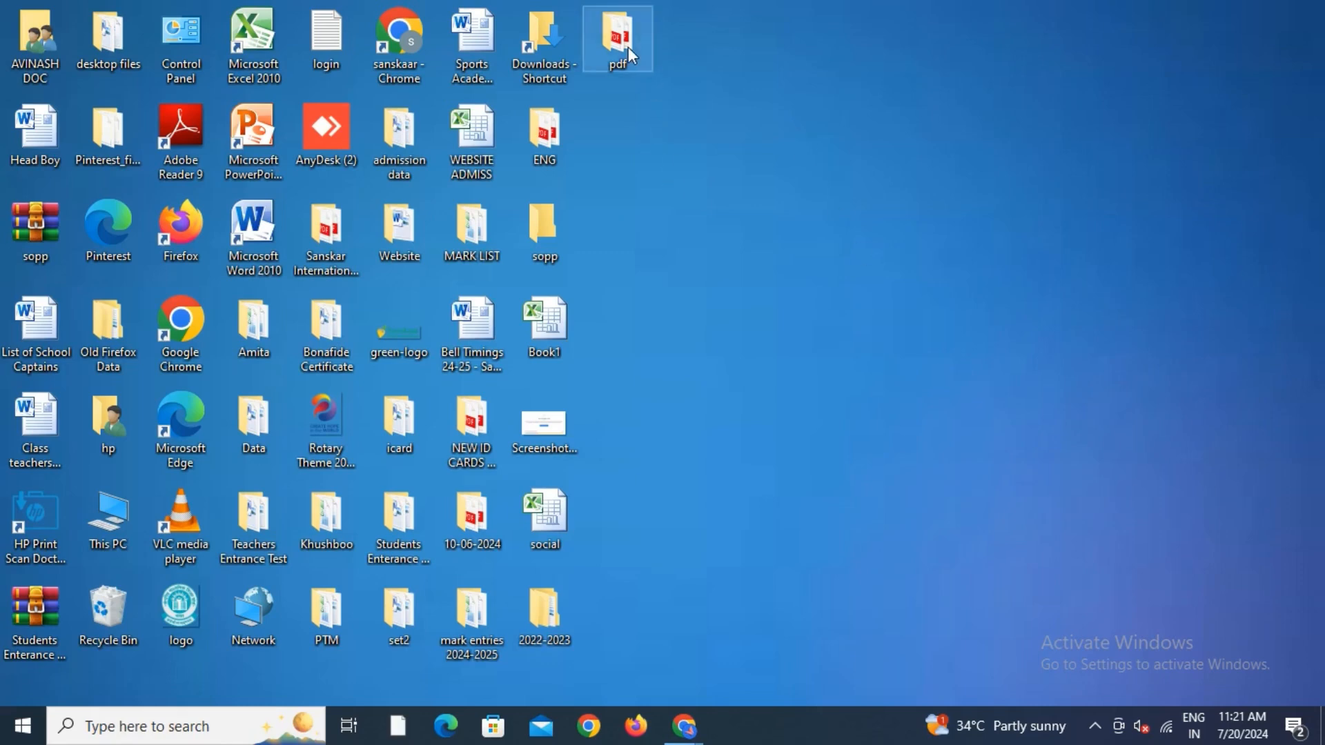
- Choose 'Add to archive...' for the desktop pdf folder to get the pdf.rar settings
right_click(617, 39)
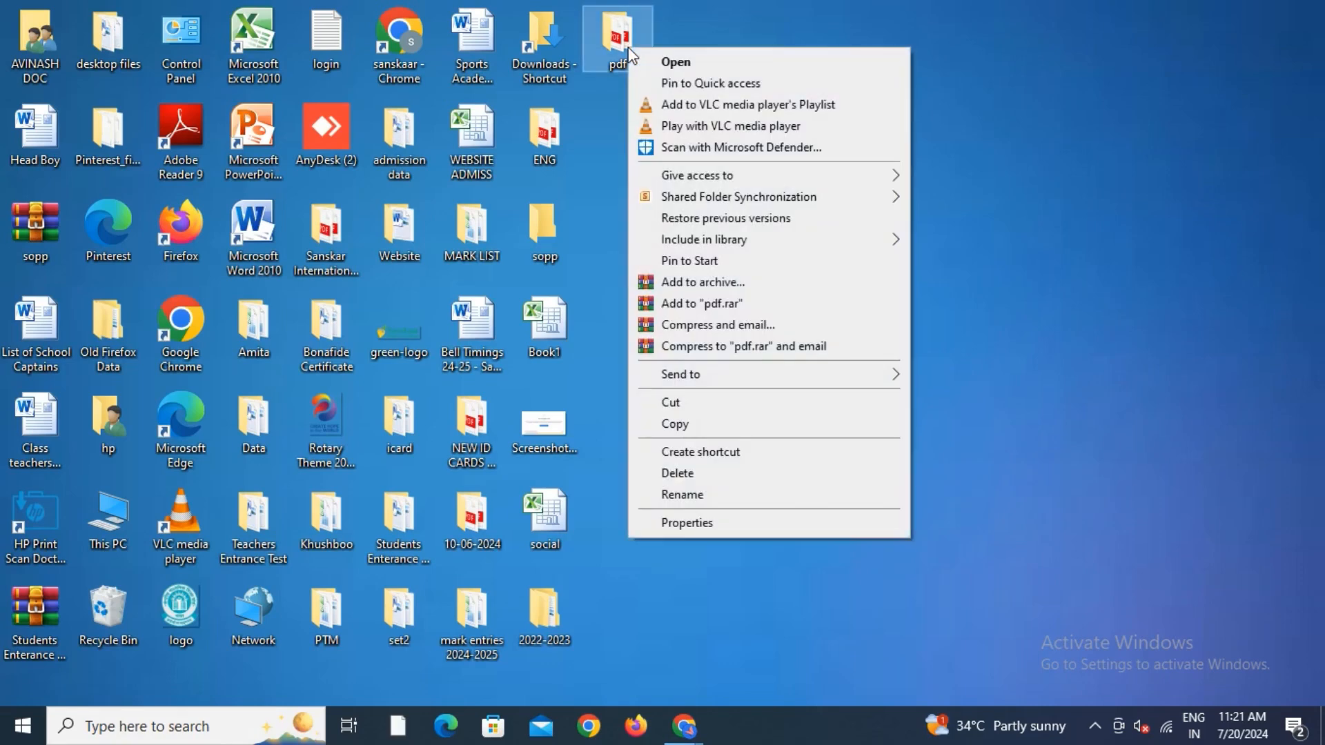
mouse_move(708, 287)
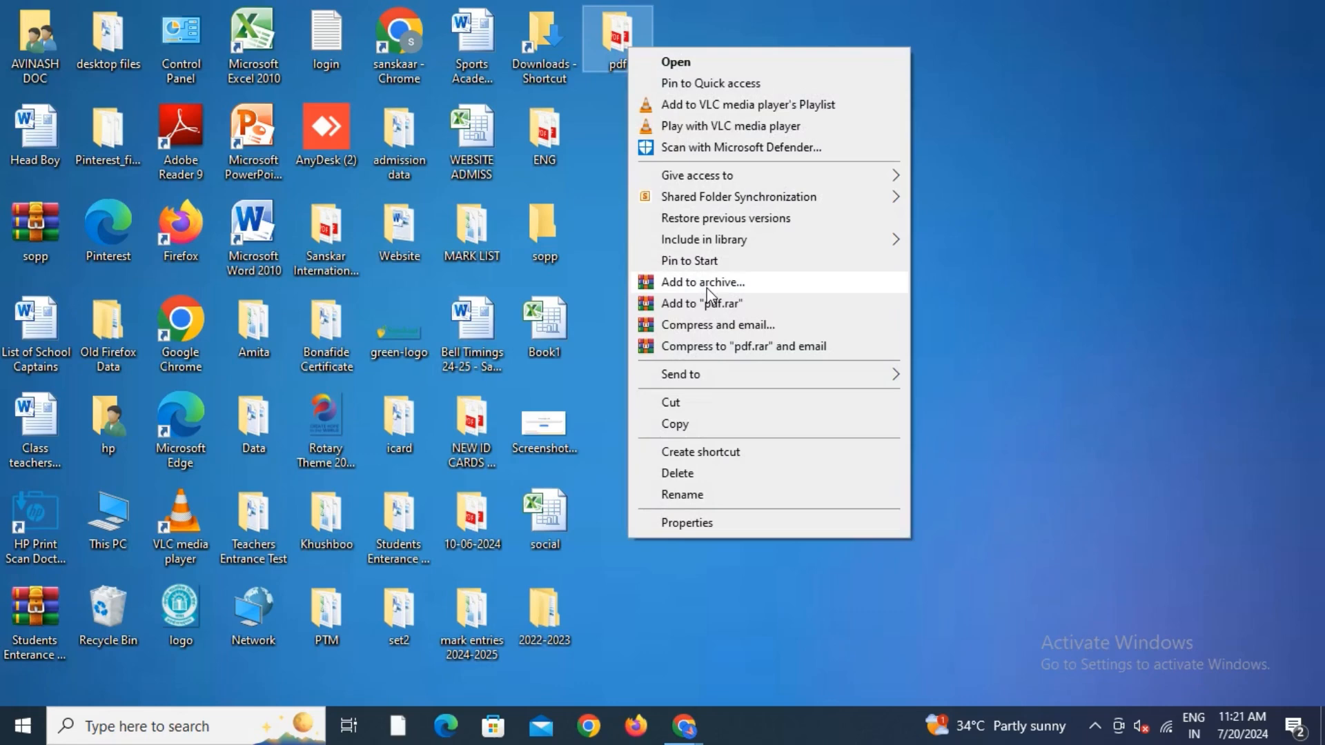
click(701, 281)
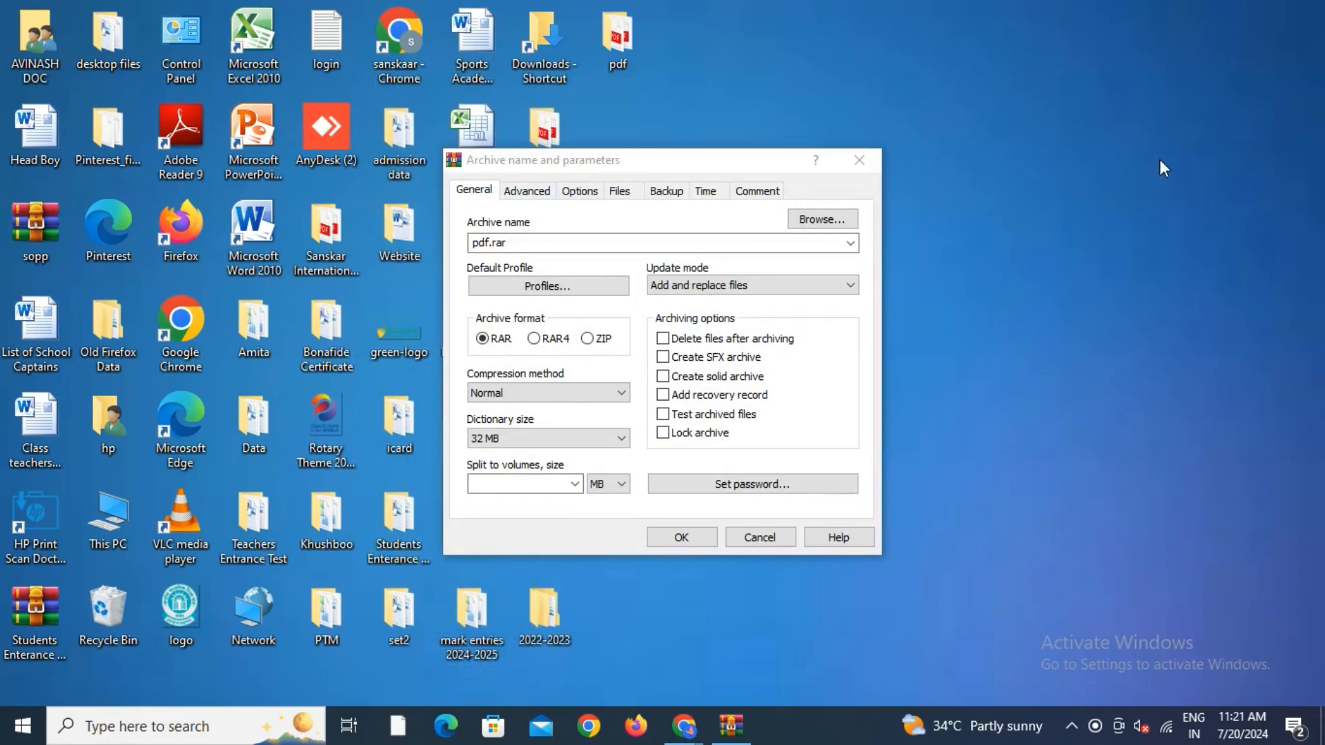
mouse_move(671, 330)
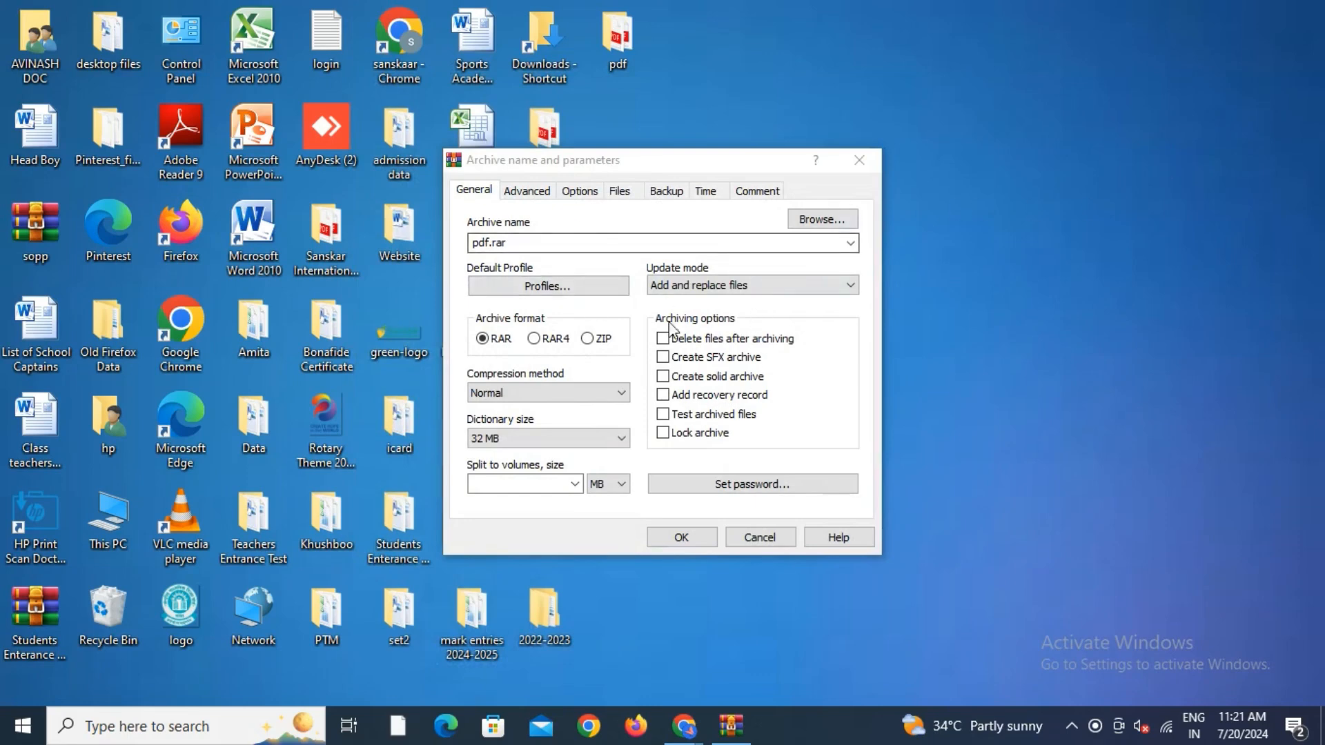
- Set and confirm an archive password, then create pdf.rar on the desktop
click(750, 483)
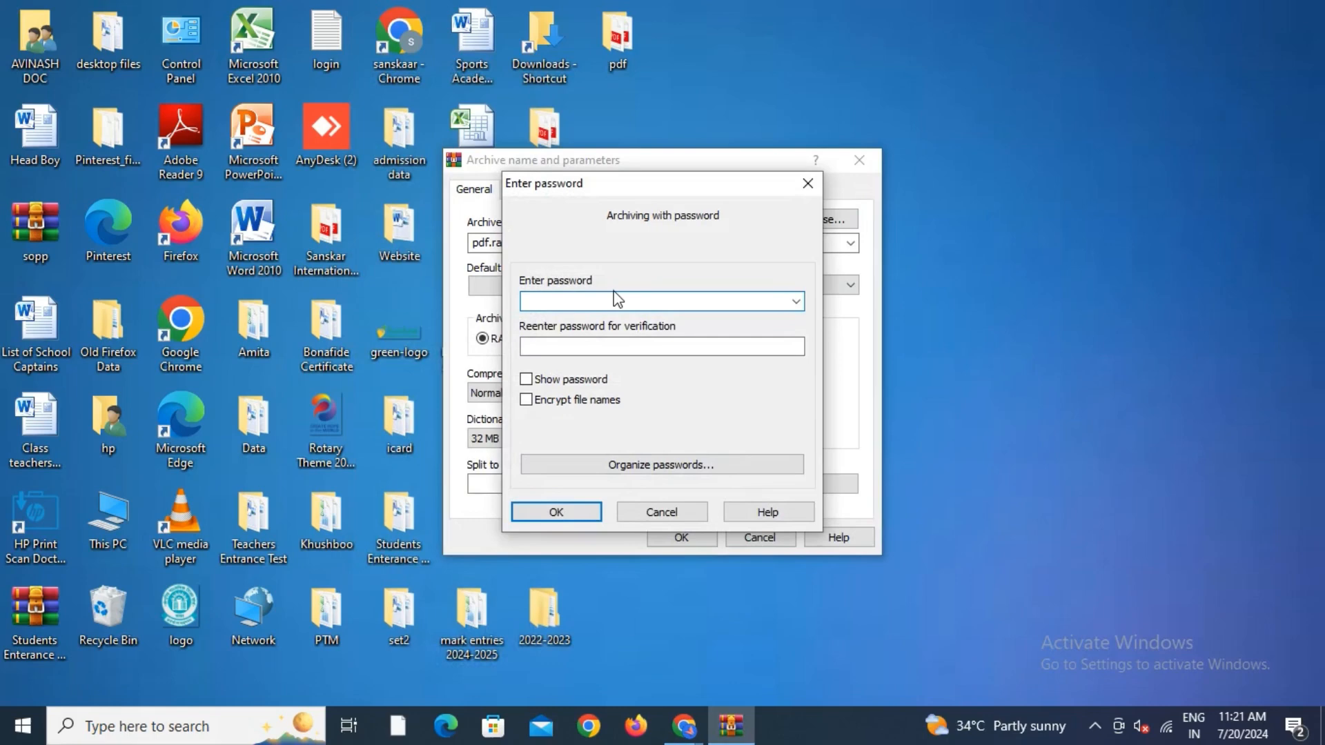
click(661, 301)
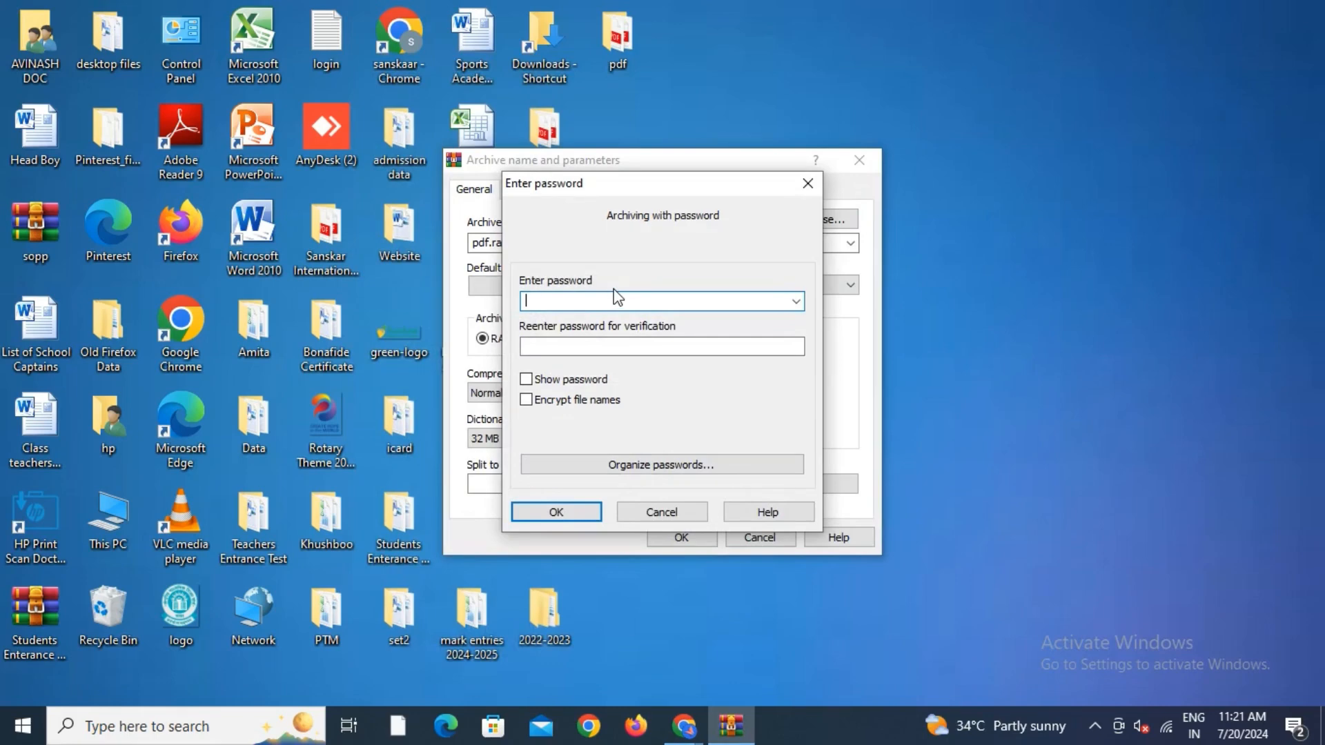
text(••)
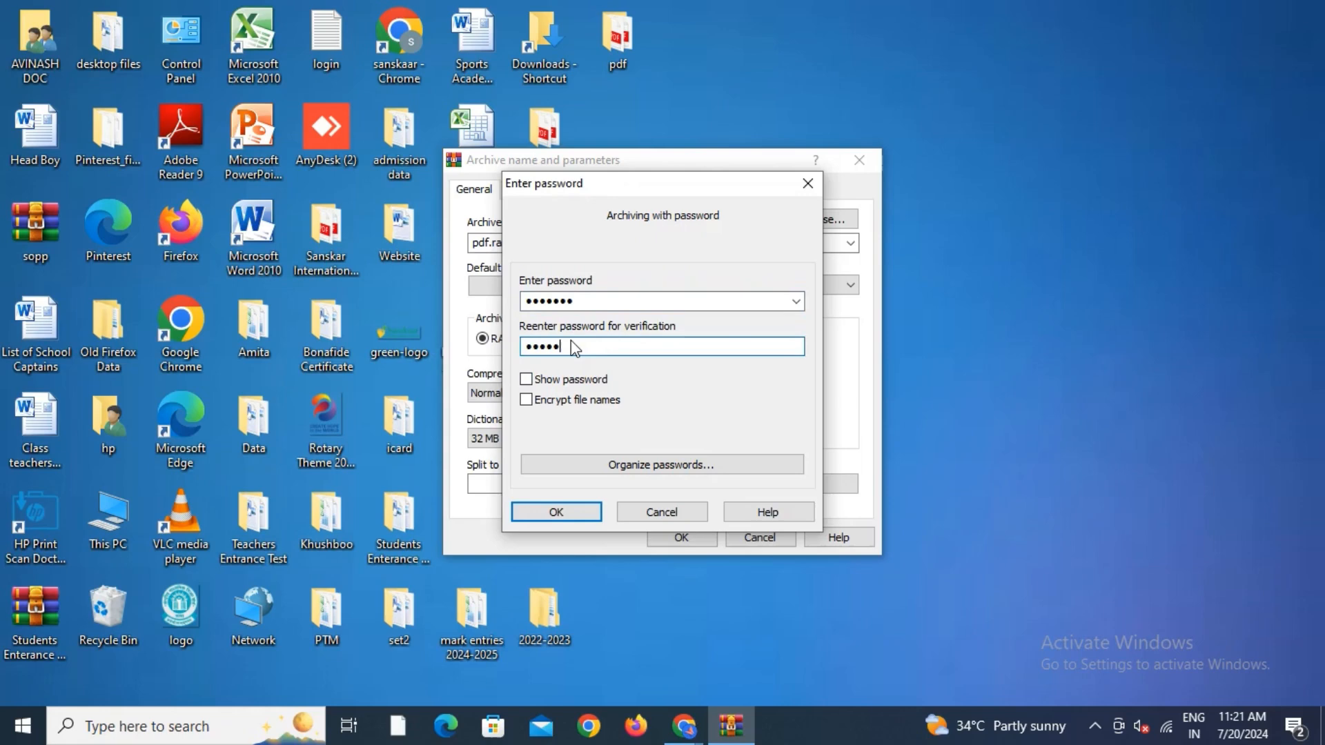
text(r)
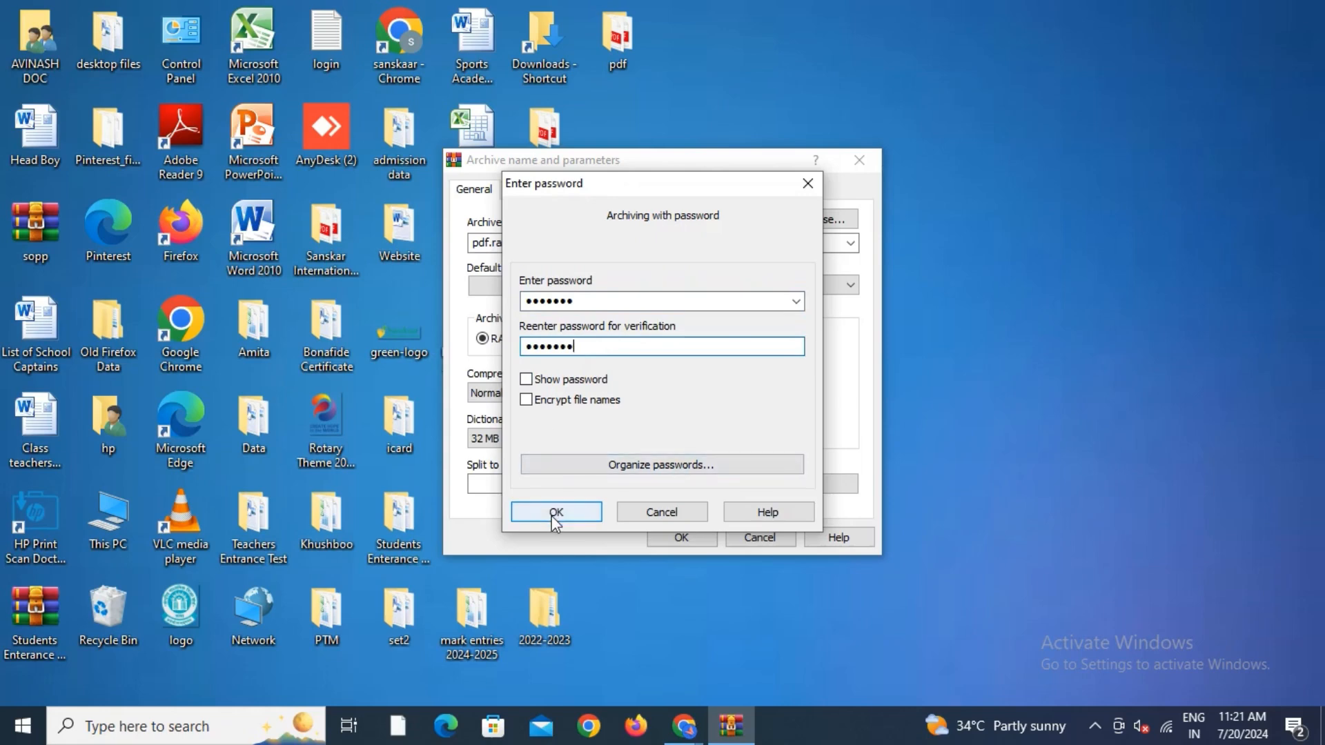
click(555, 512)
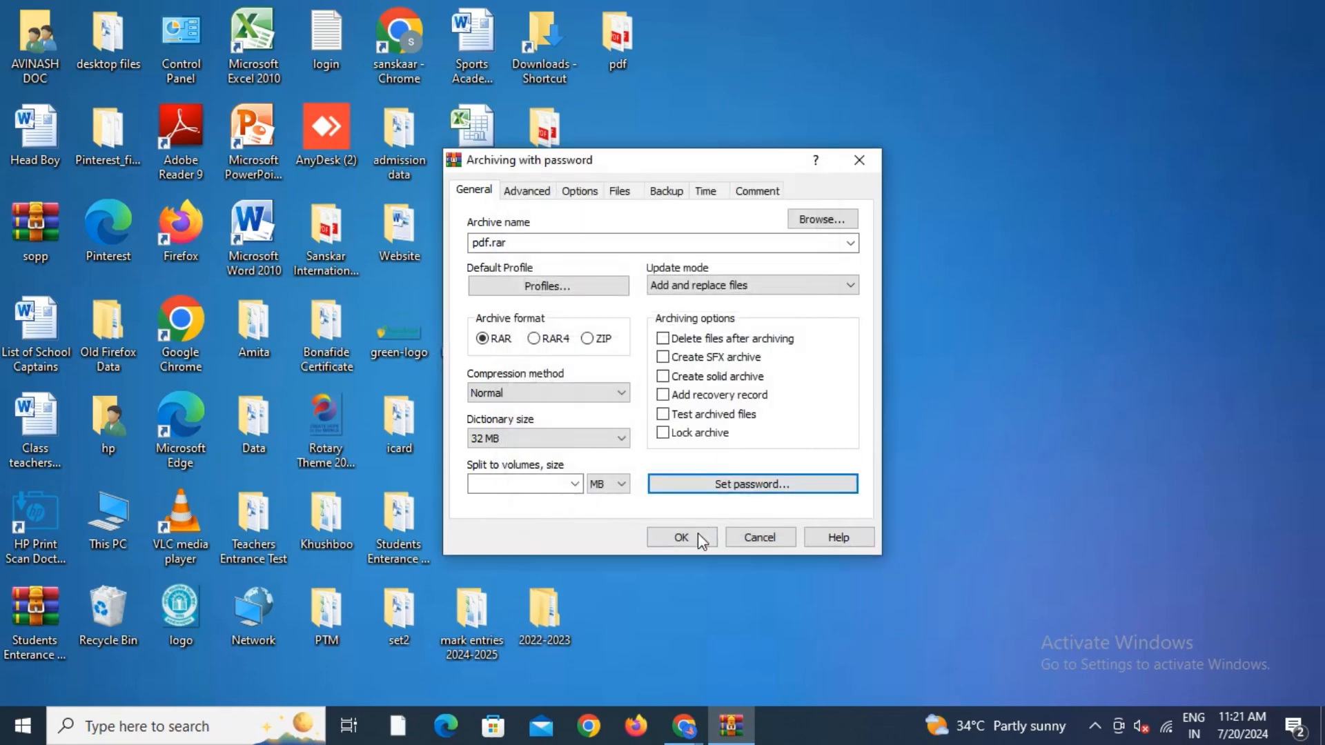
click(672, 538)
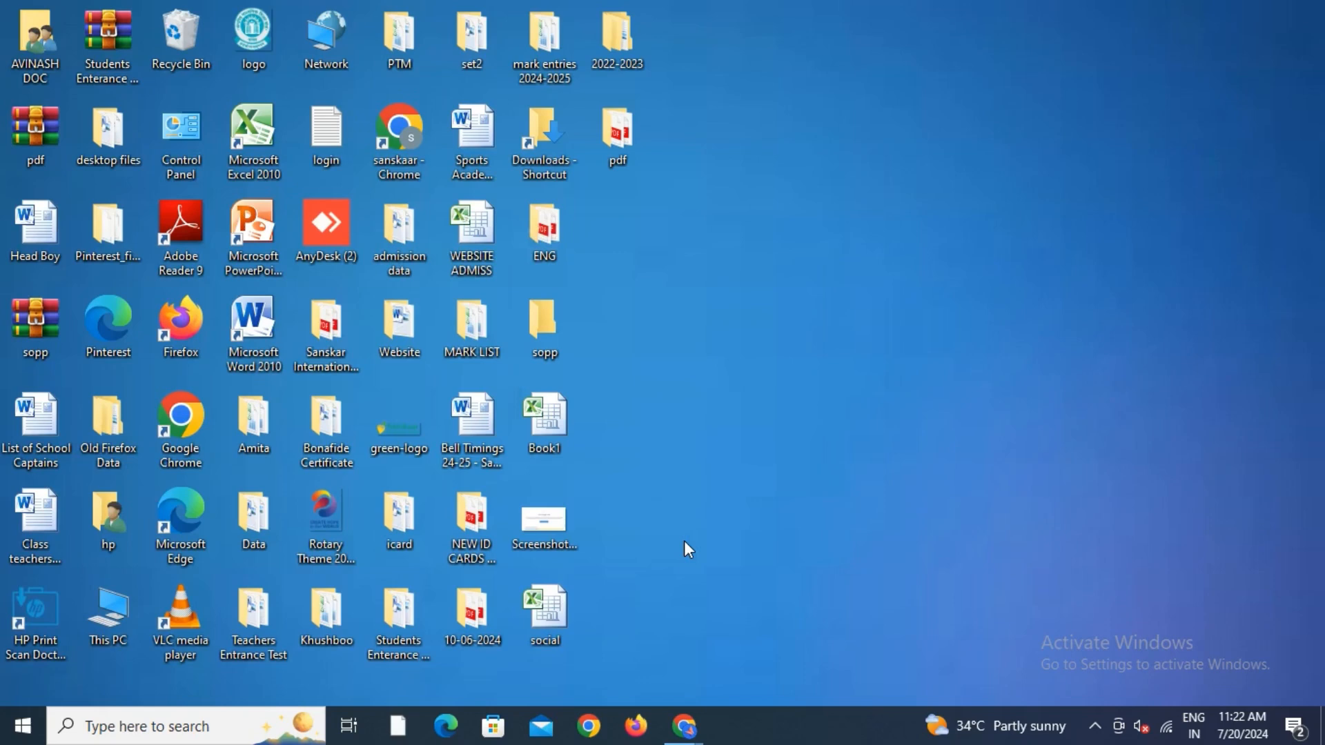
- Delete the original pdf folder and open pdf.rar with WinRAR
click(618, 136)
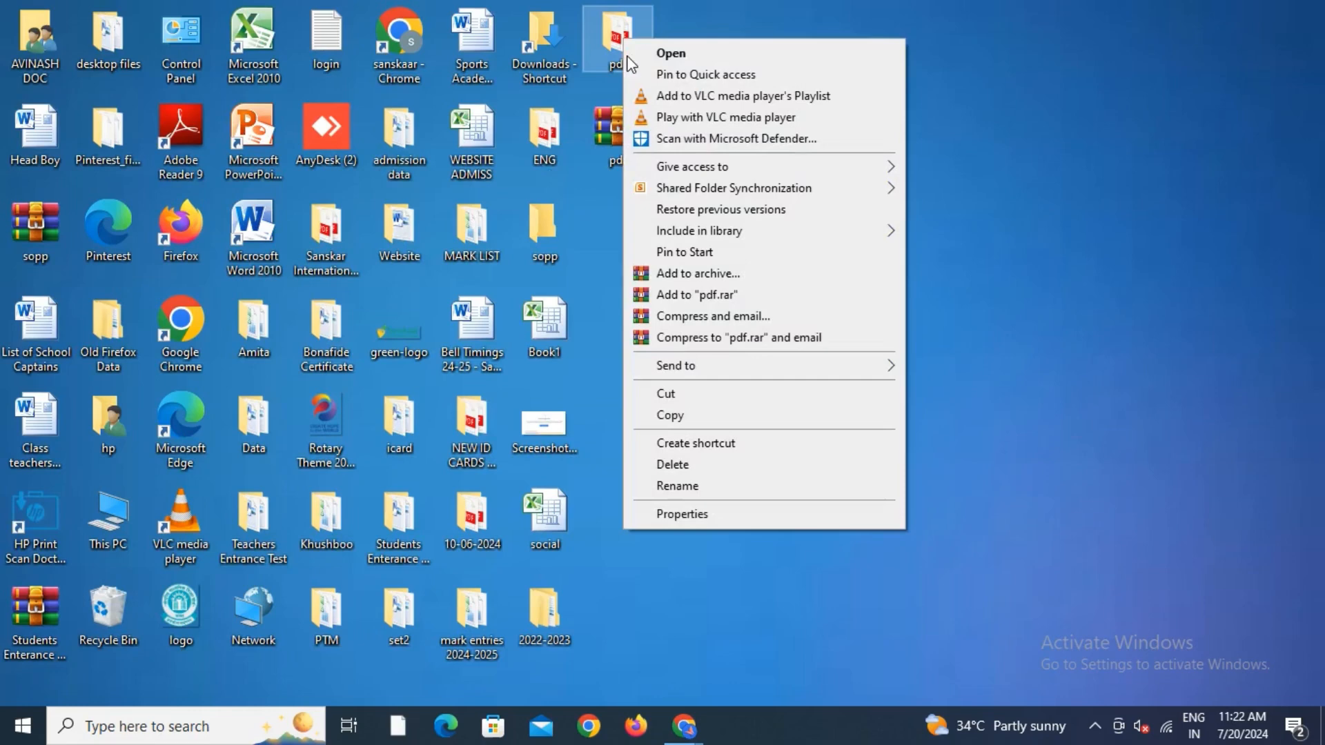
click(722, 419)
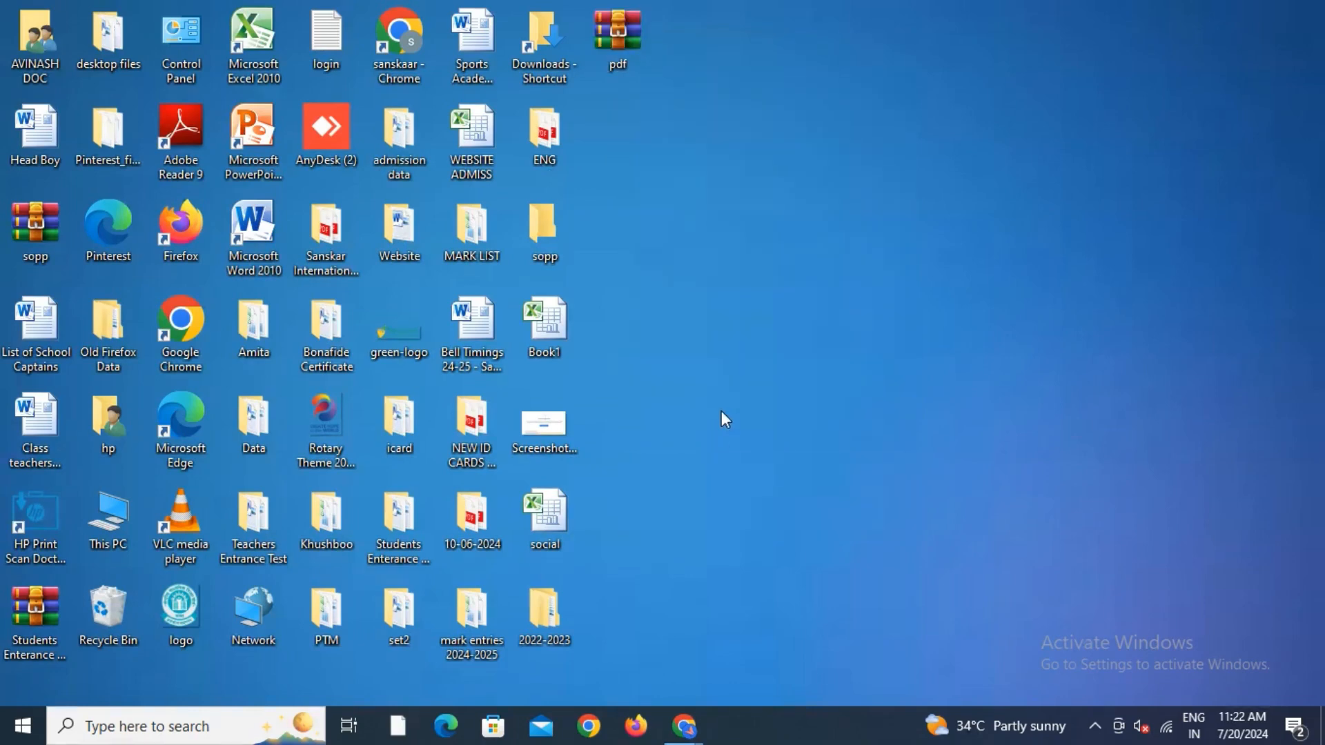
click(618, 38)
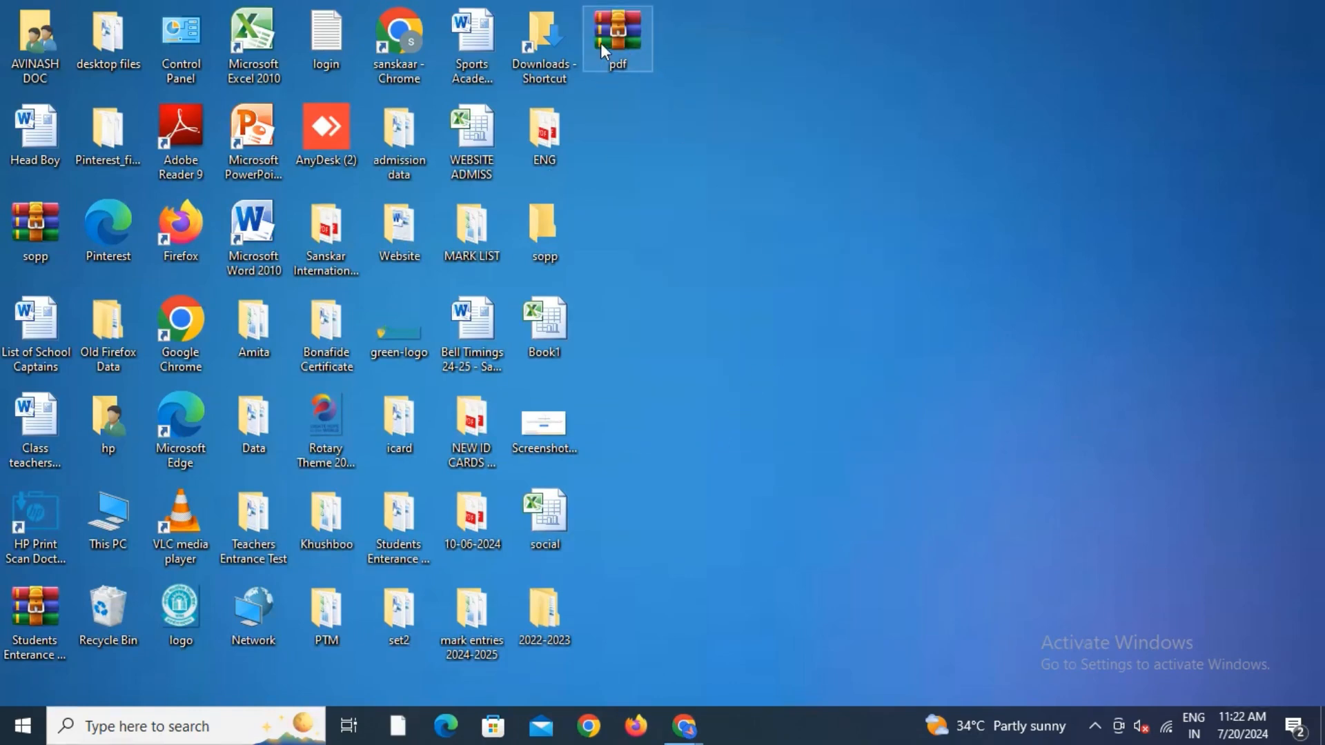
right_click(617, 38)
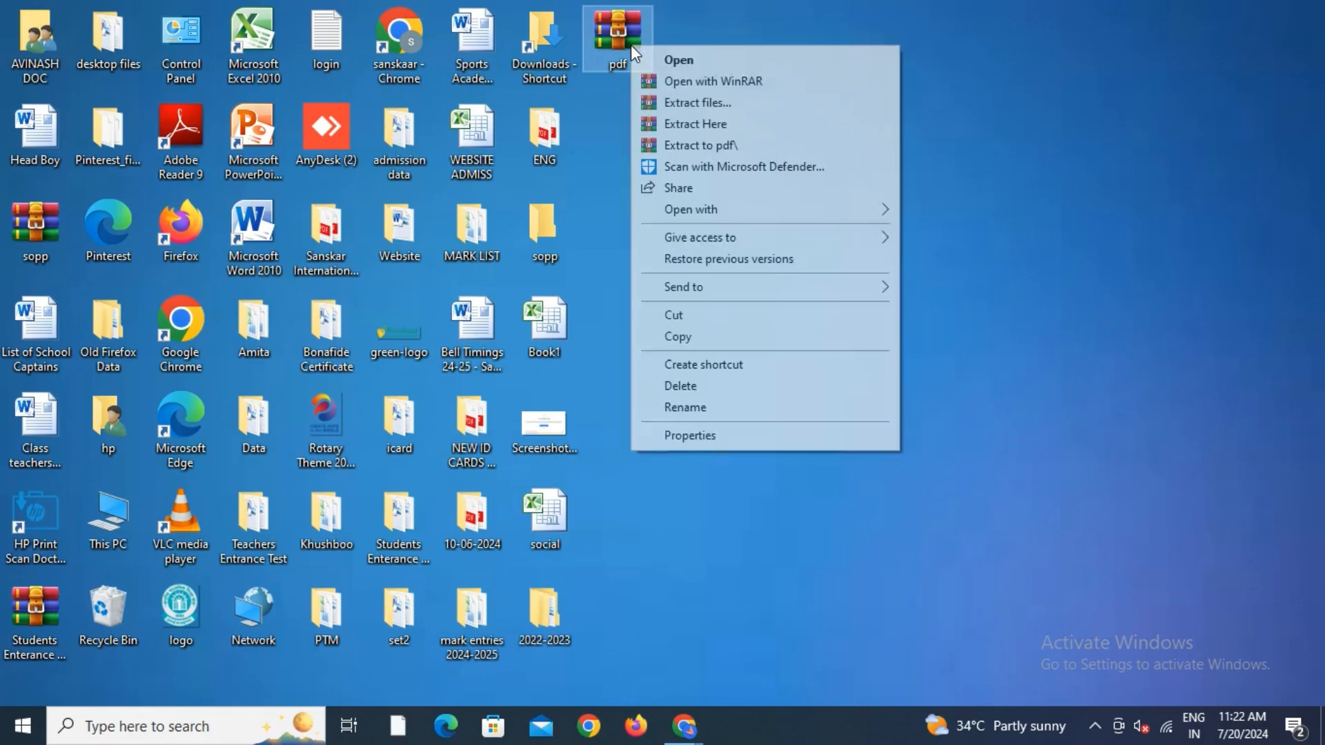
click(713, 81)
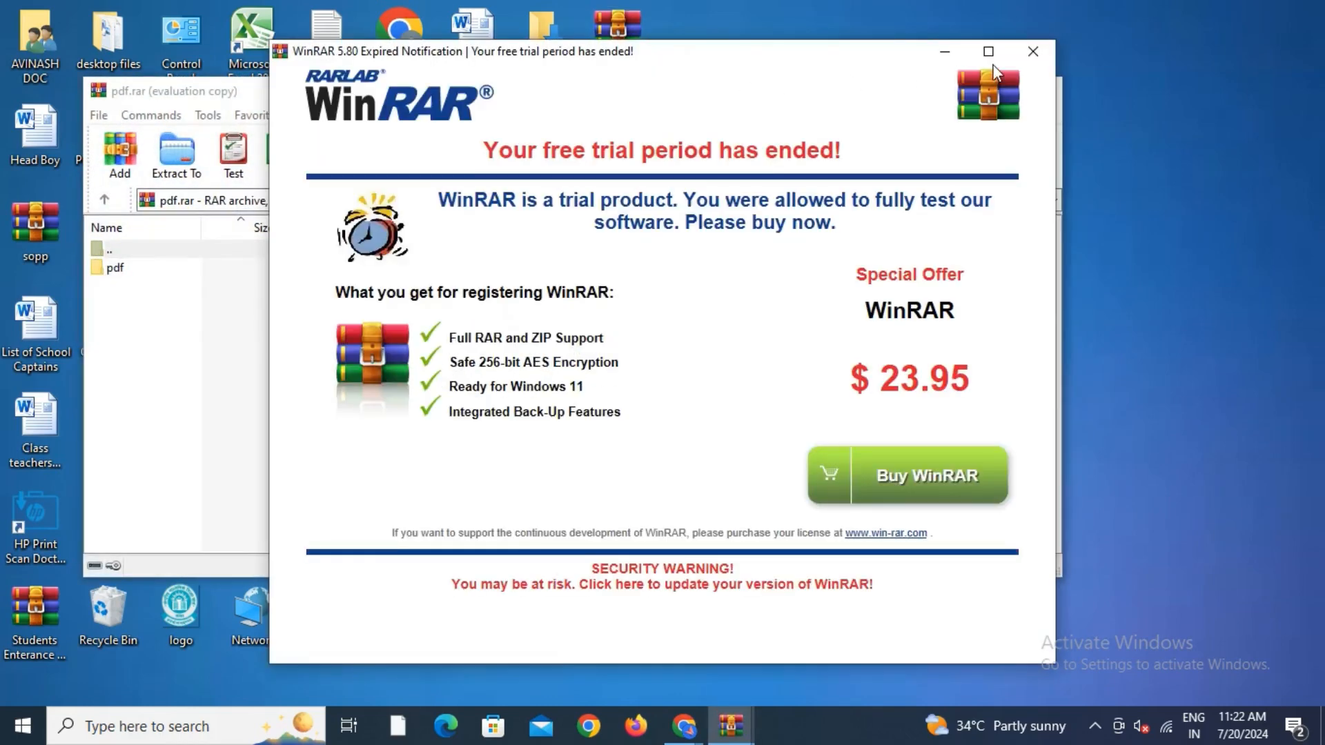
- Extract the archived pdf folder to the desktop, supplying the archive password
click(1032, 51)
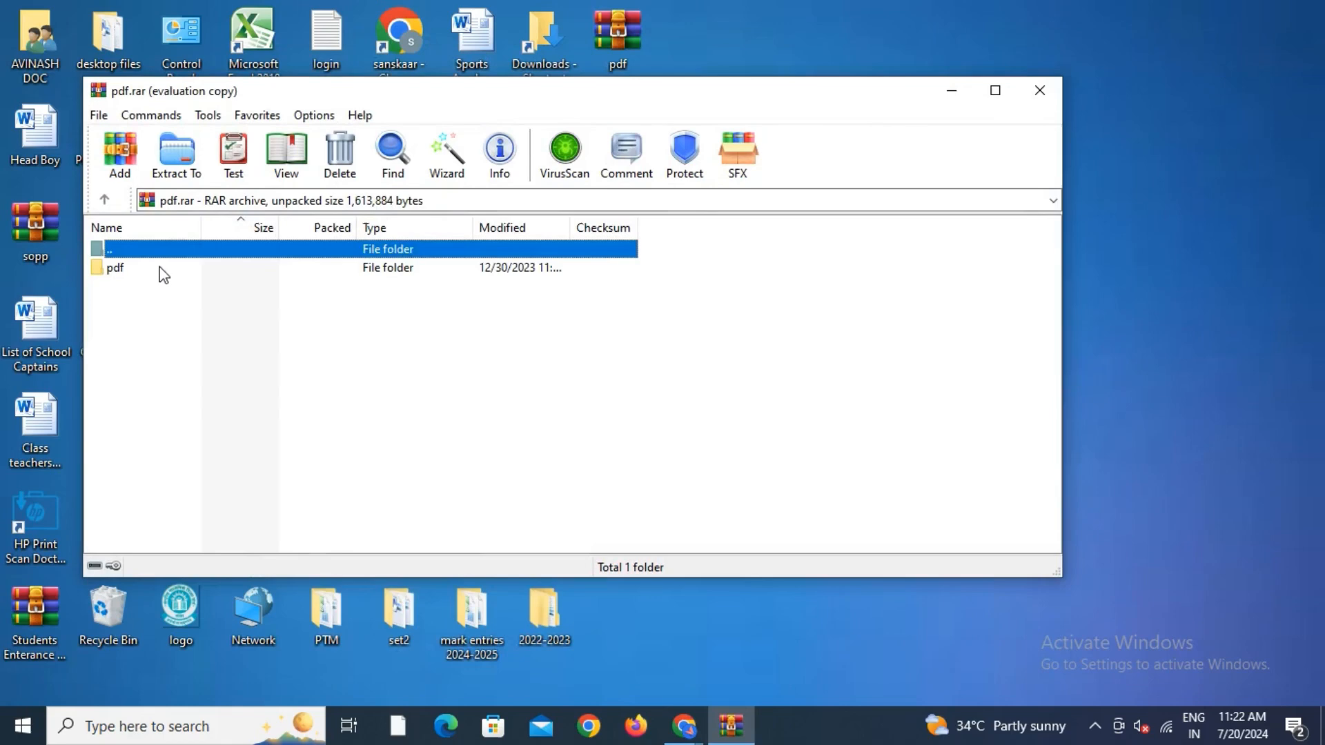
right_click(114, 267)
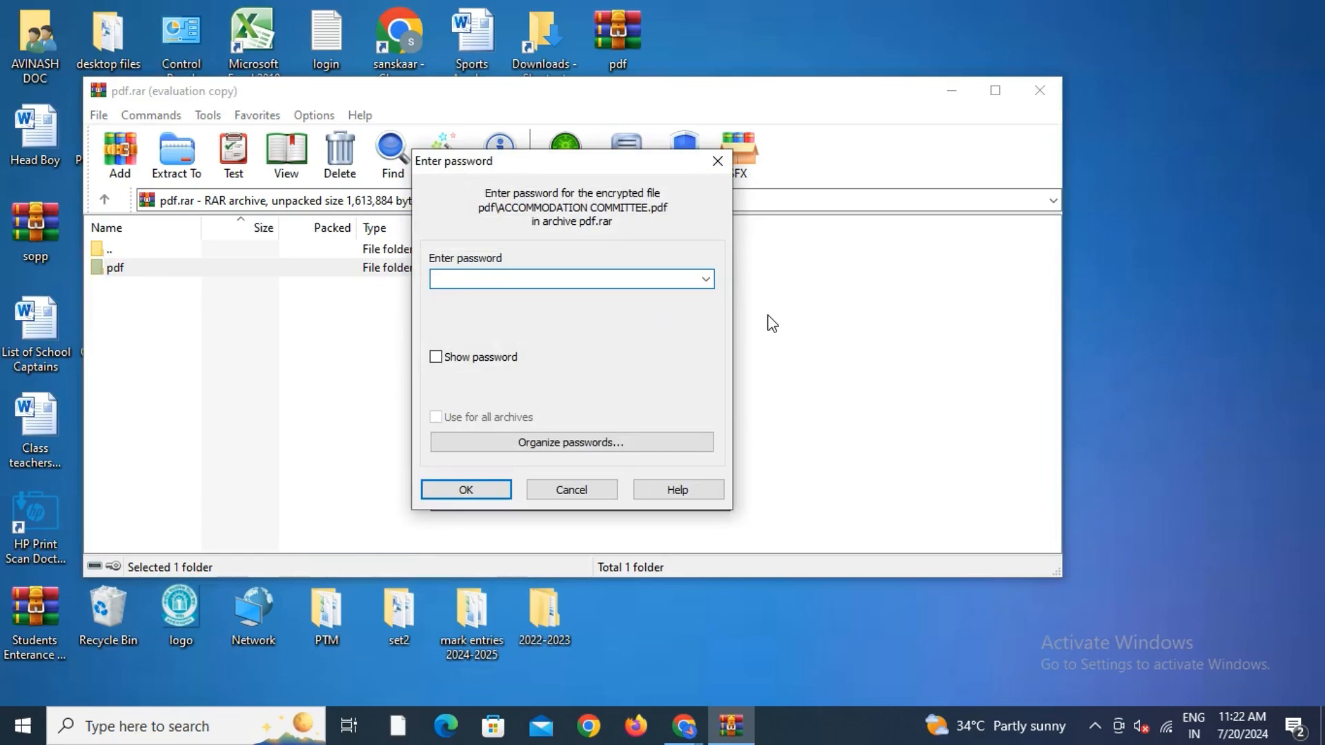
click(571, 278)
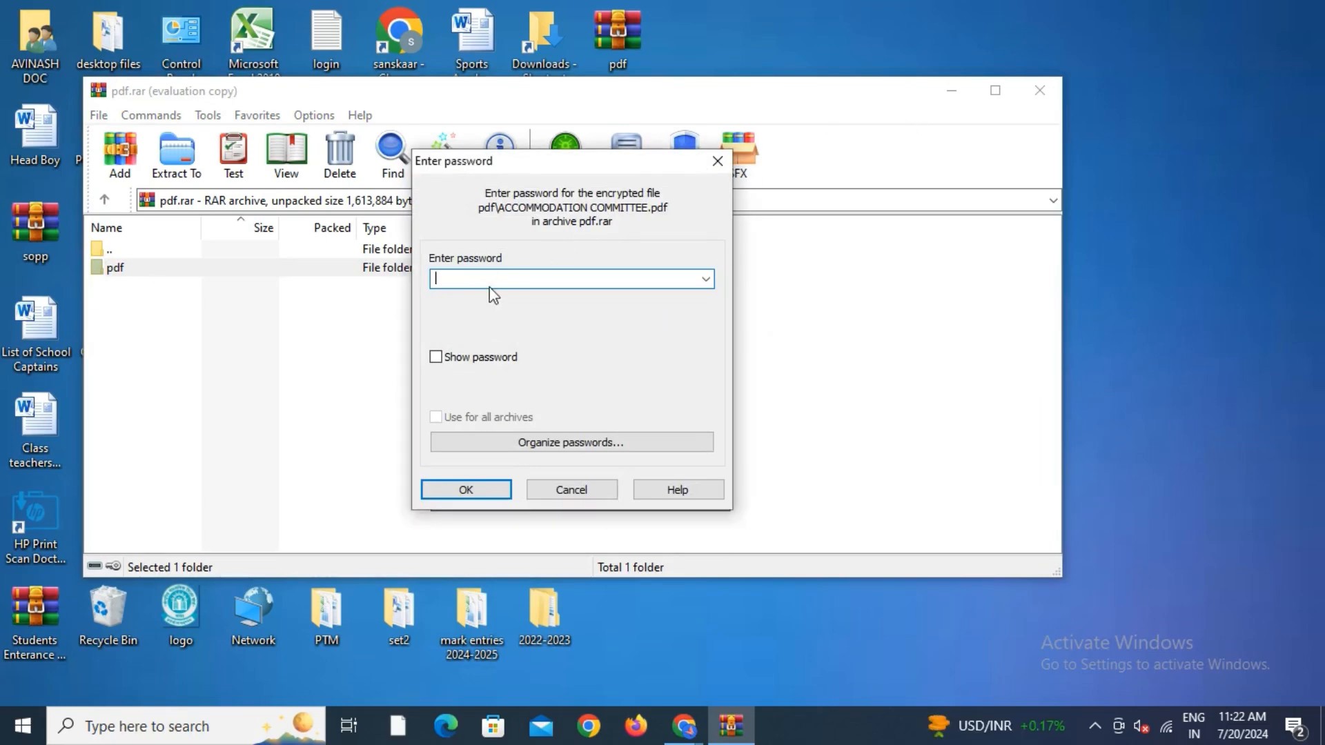
mouse_move(1153, 313)
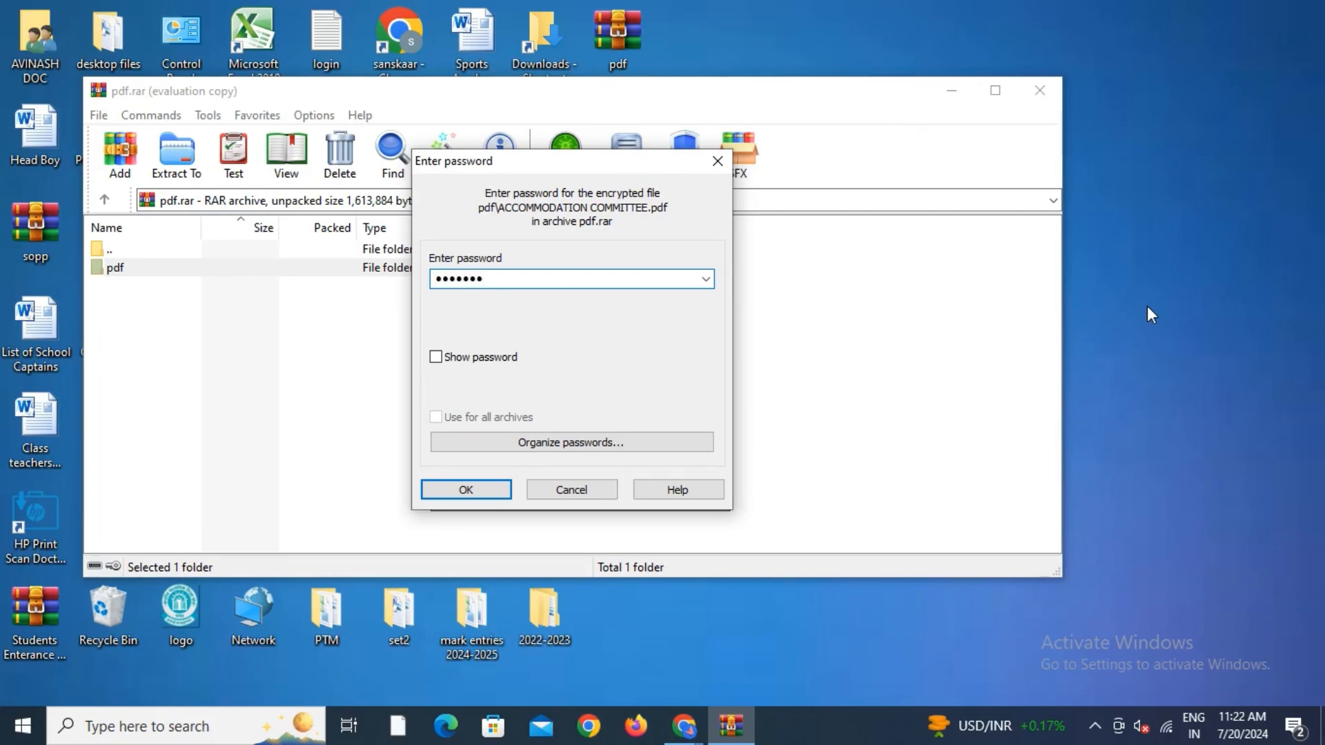
click(465, 490)
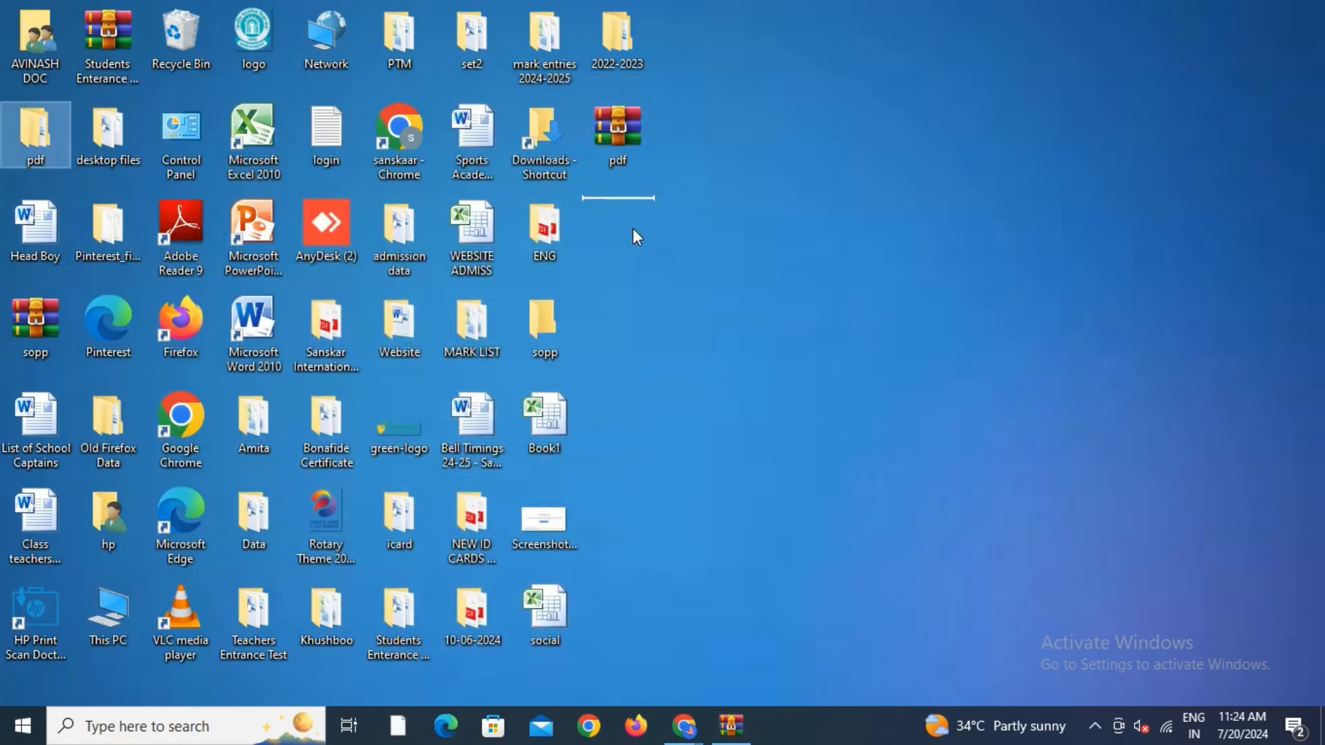
- Close the leftover password prompt and bring up options for the extracted pdf folder
double_click(618, 131)
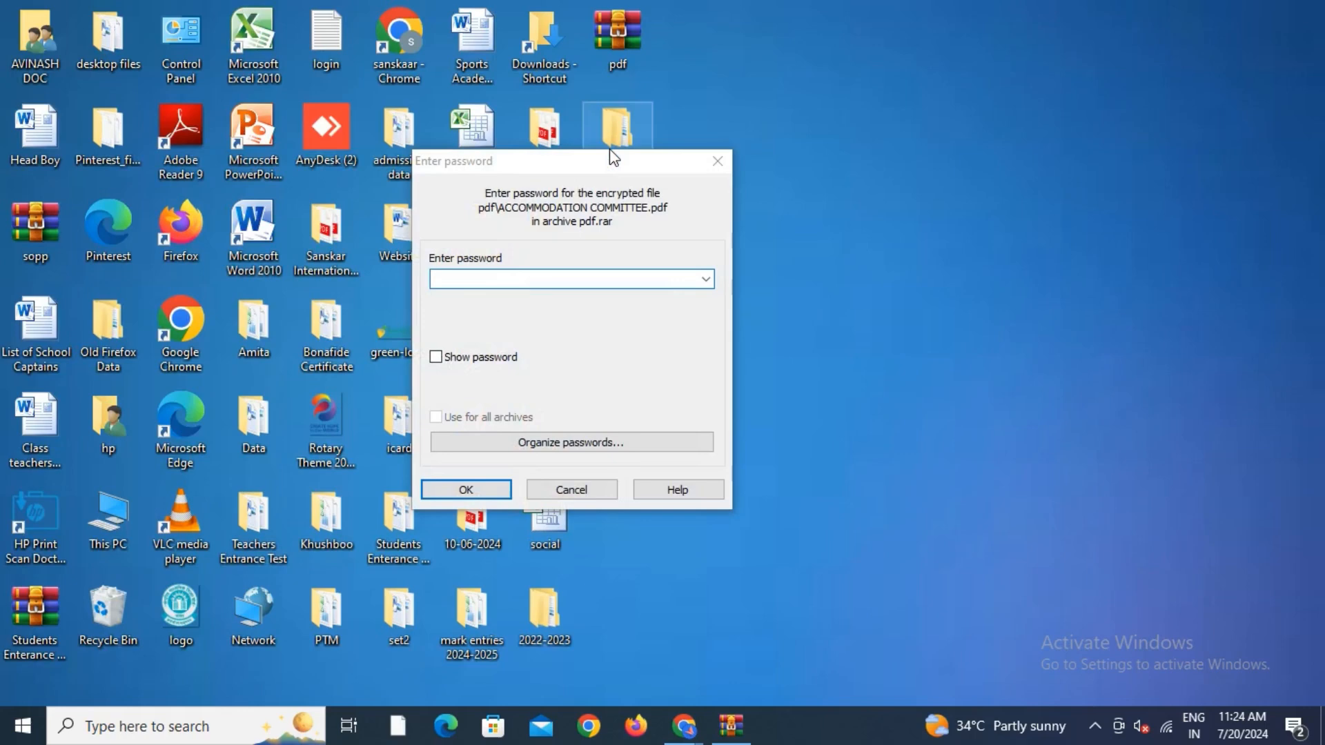
click(569, 490)
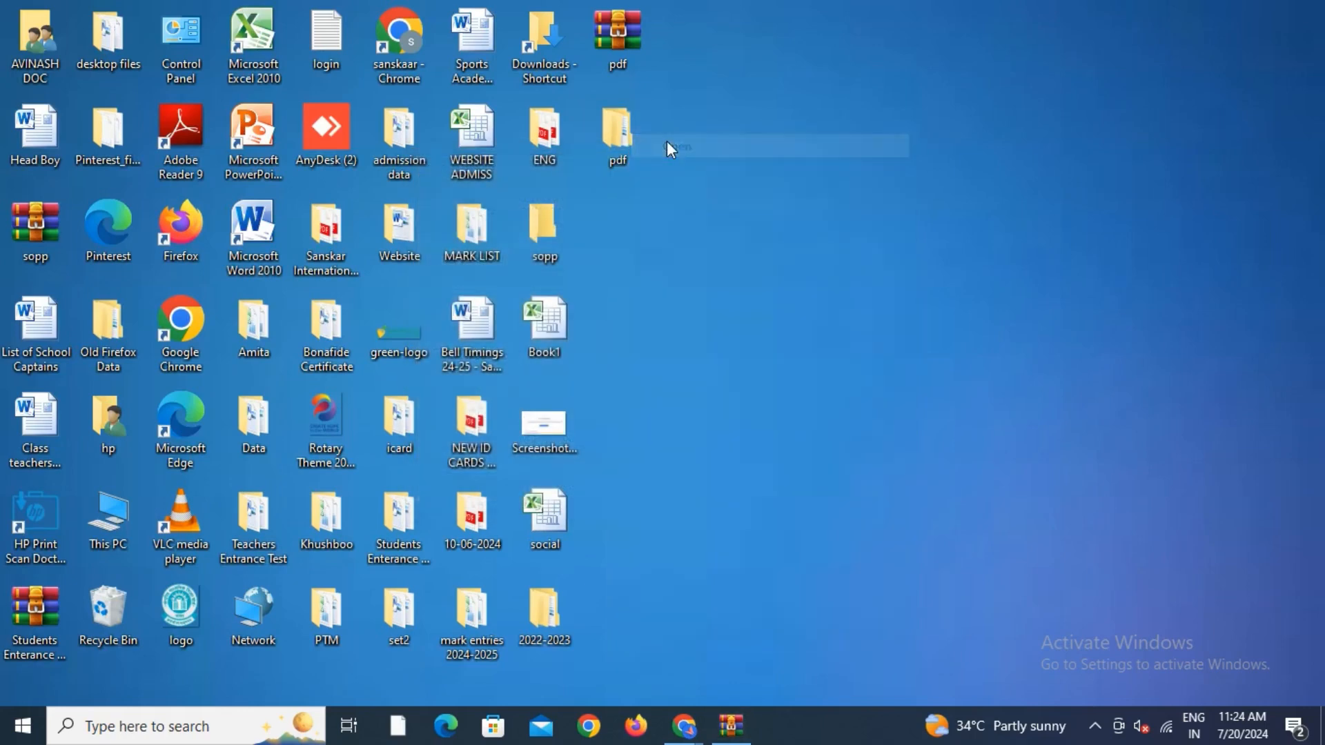
right_click(481, 291)
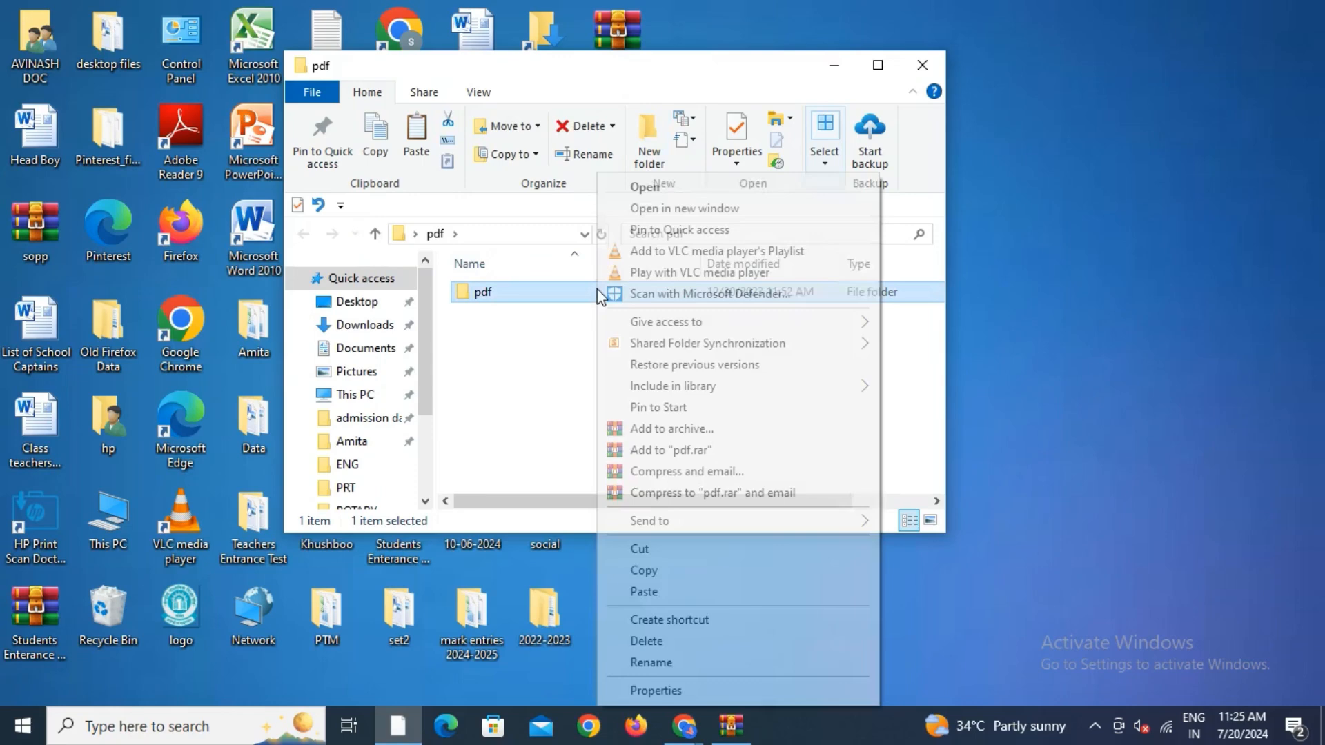
- Open the inner pdf folder, scroll through its PDFs, and close the window
click(645, 186)
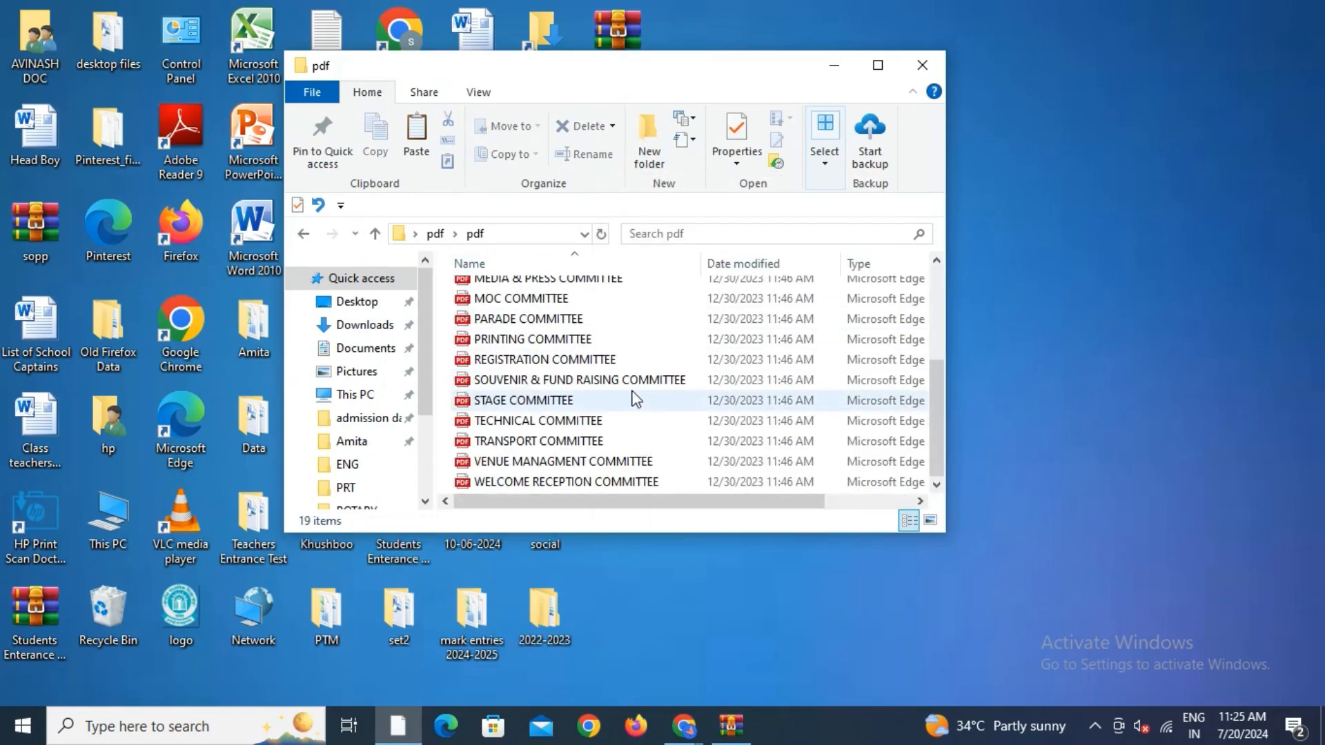
scroll(up, 3)
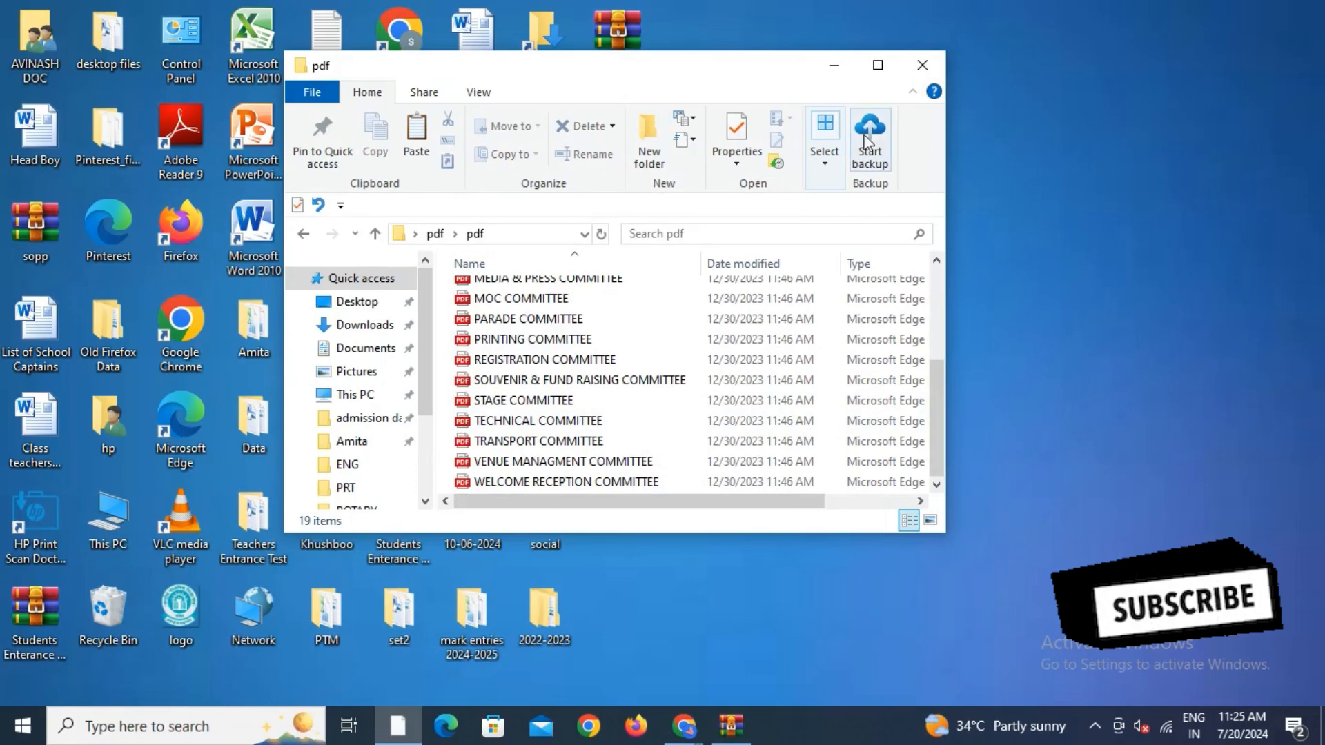
click(922, 65)
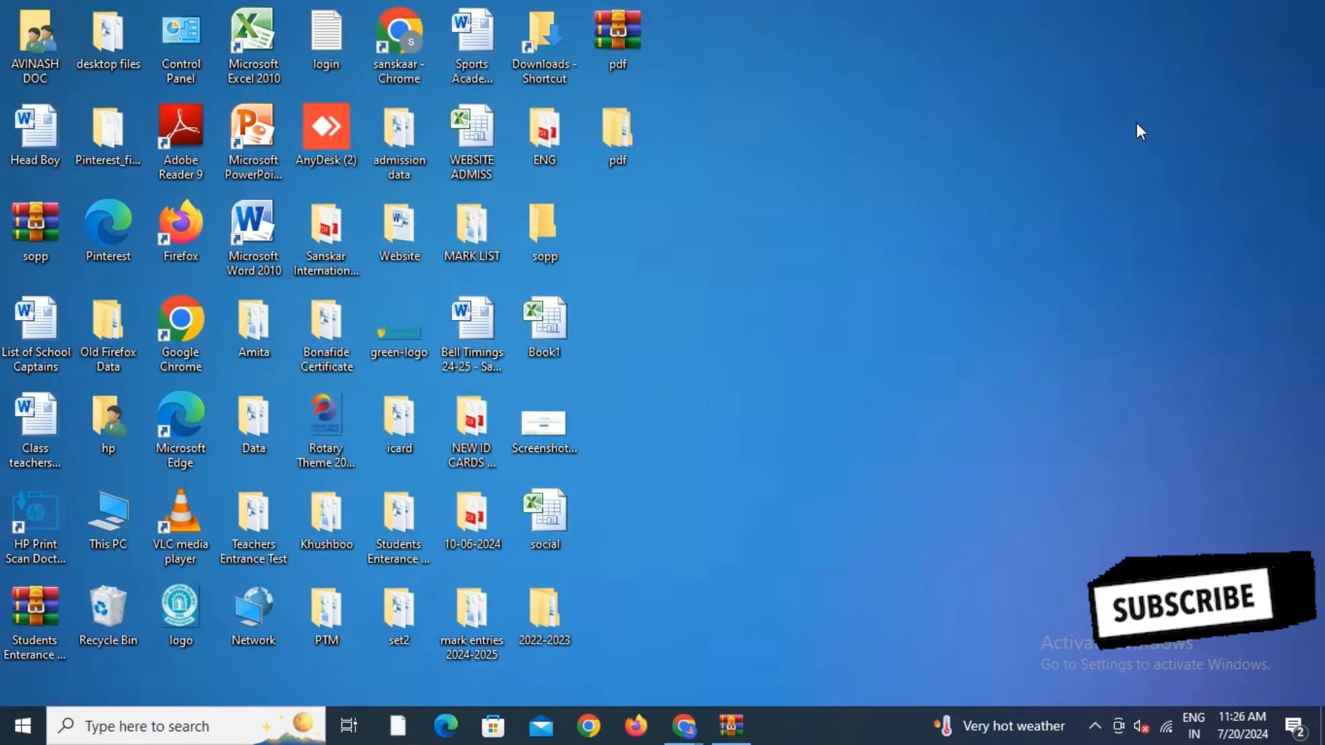
- Reopen the extracted pdf folder and its inner pdf folder to recheck, then close
click(617, 135)
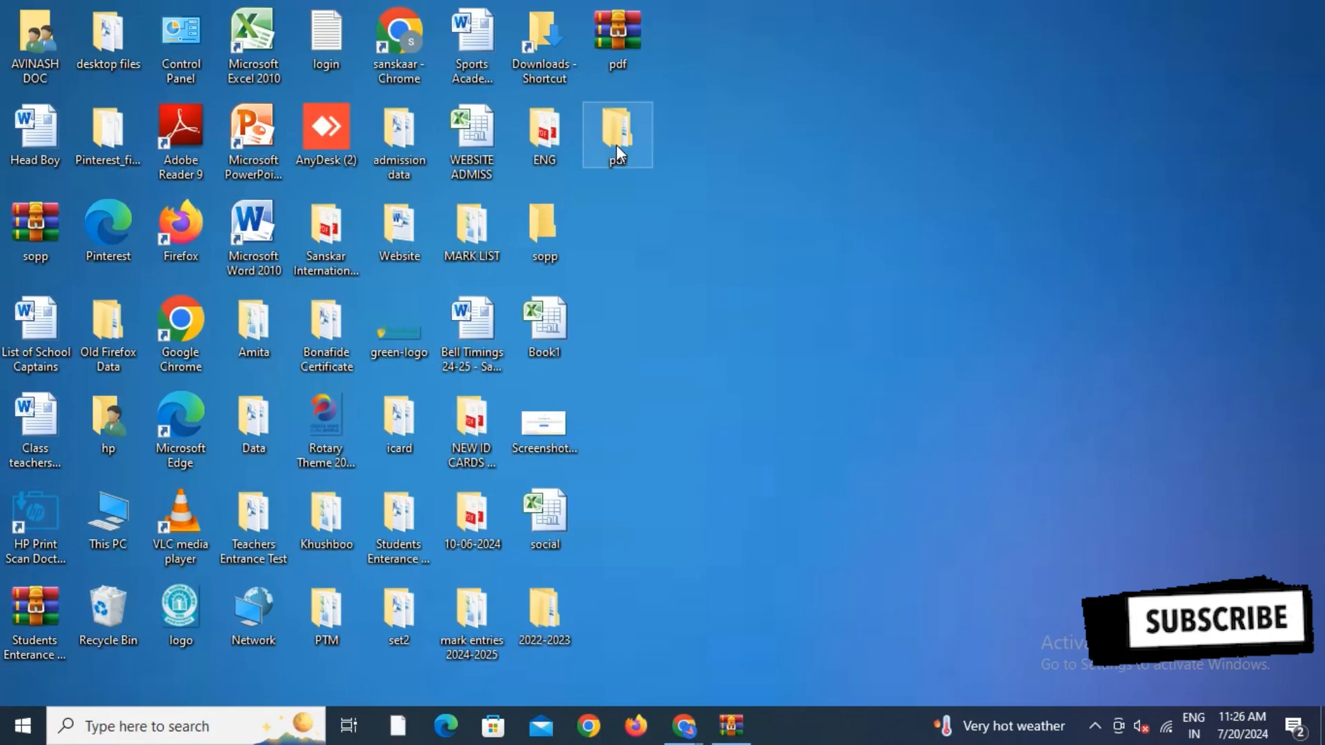
double_click(617, 133)
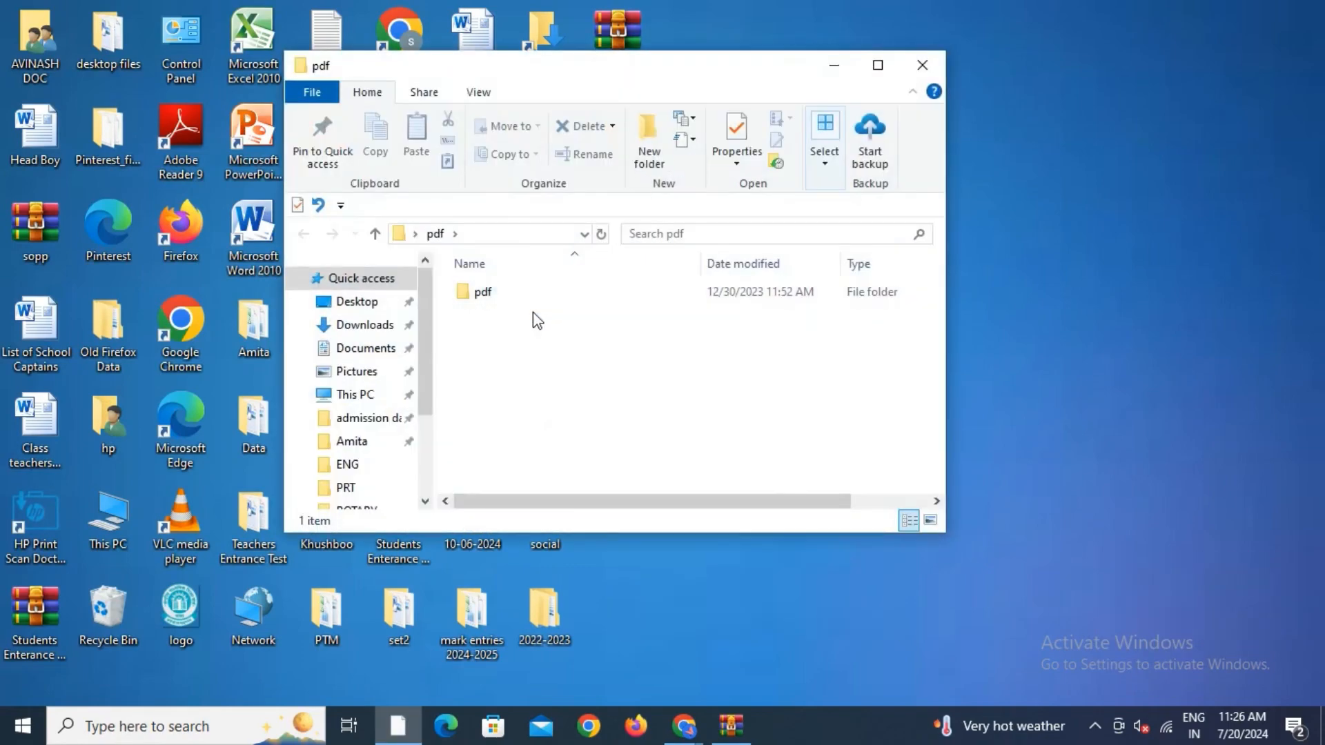
double_click(482, 291)
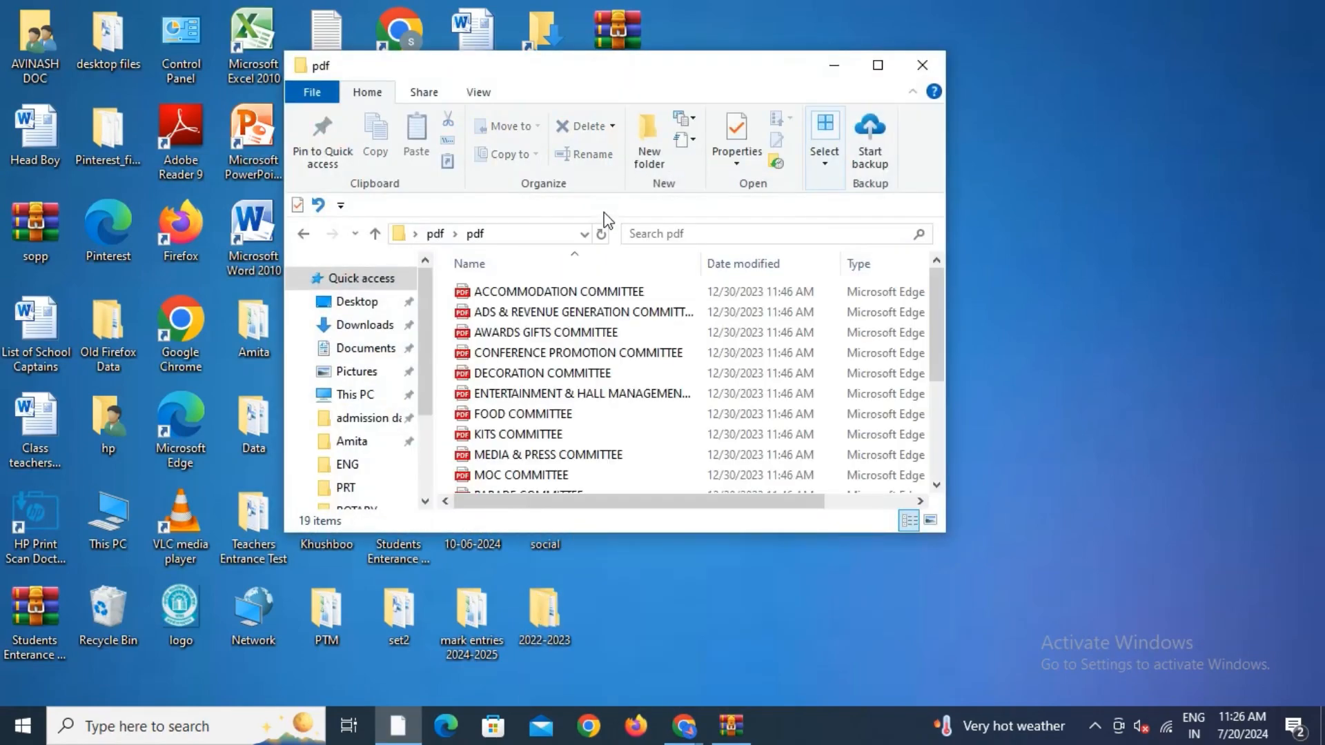
click(877, 65)
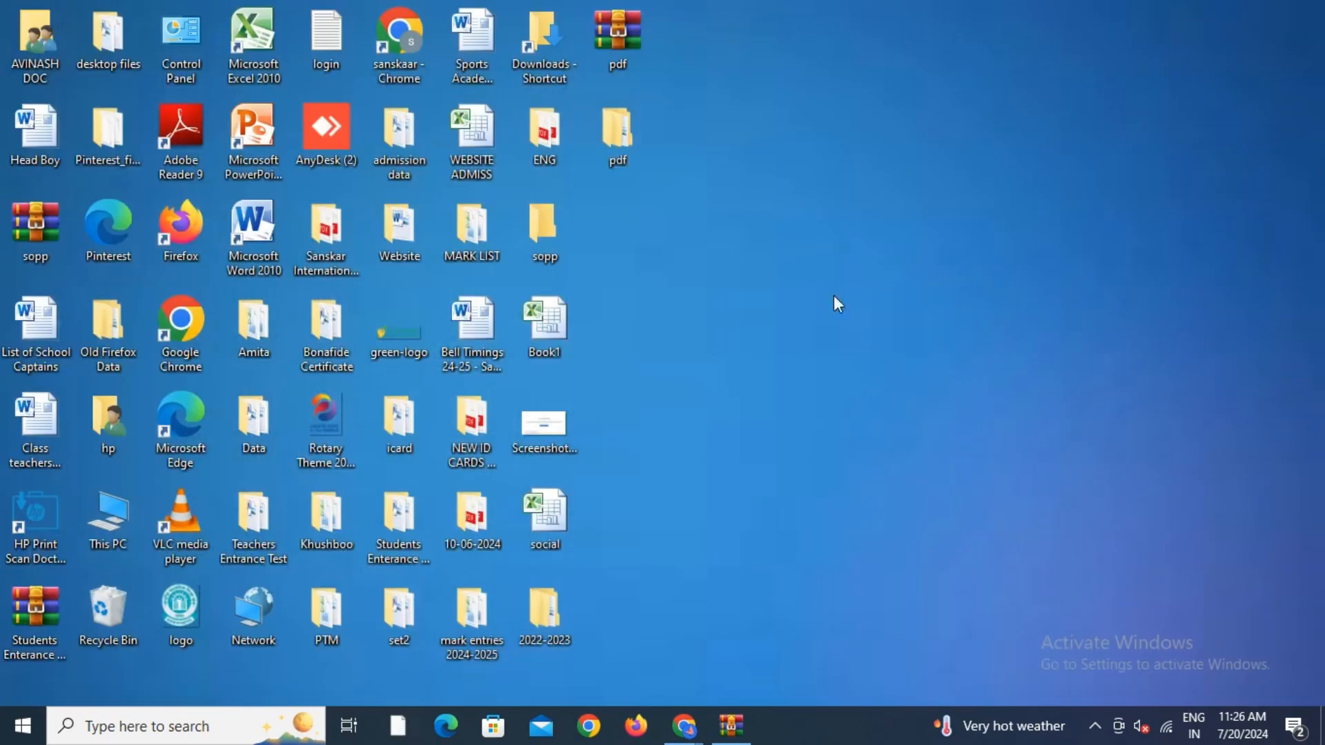
mouse_move(1078, 304)
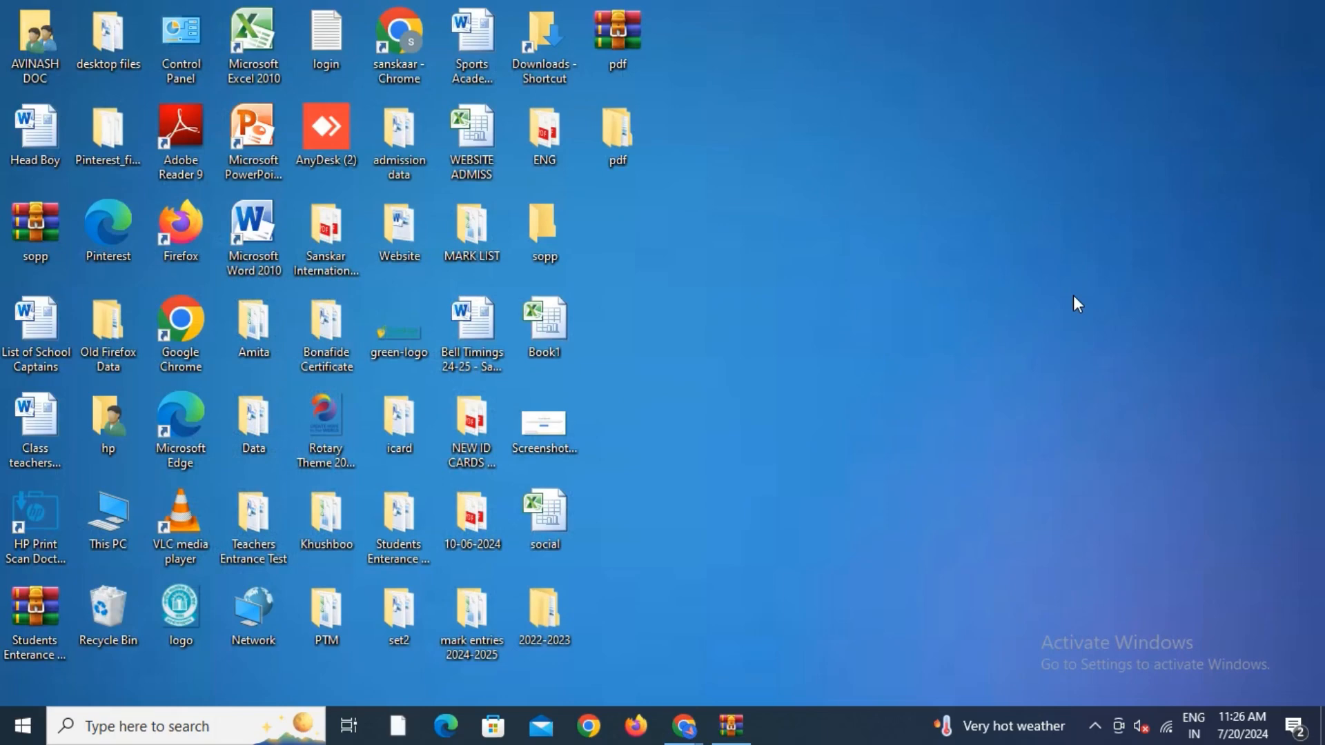
right_click(617, 135)
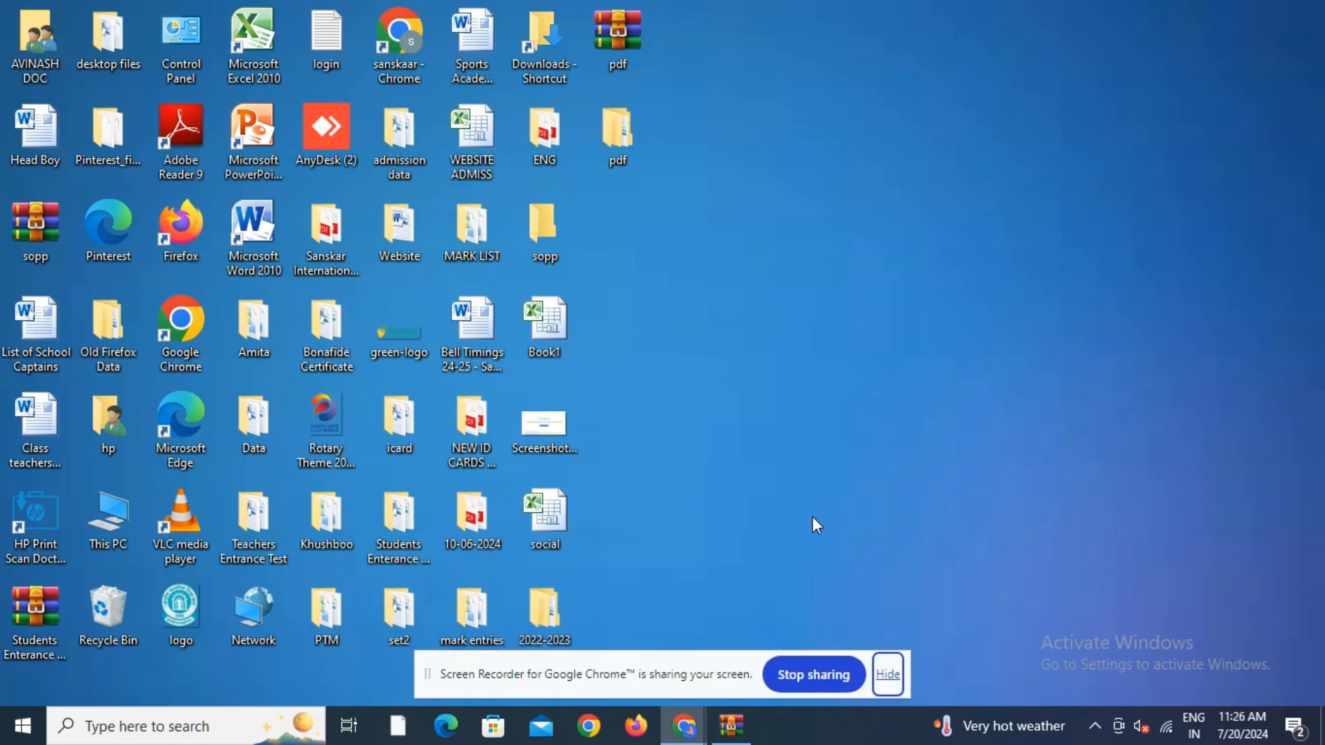
mouse_move(821, 519)
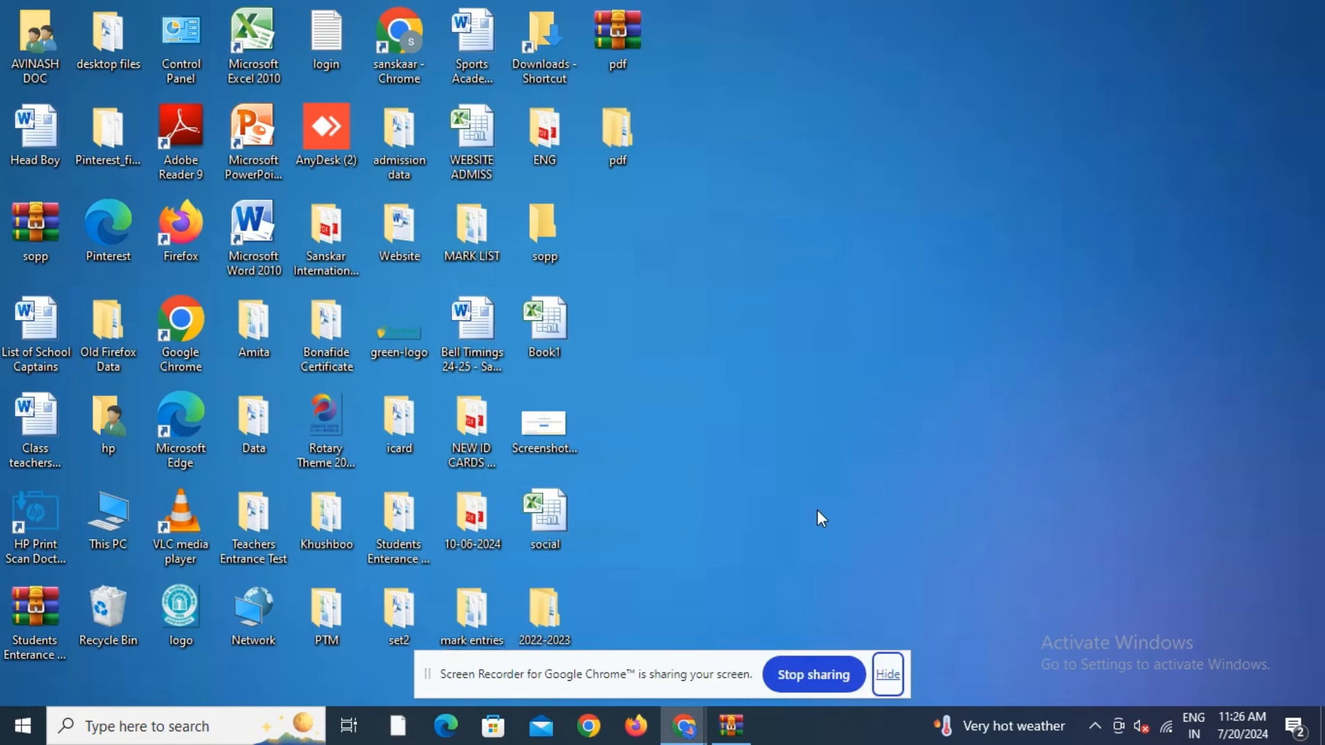